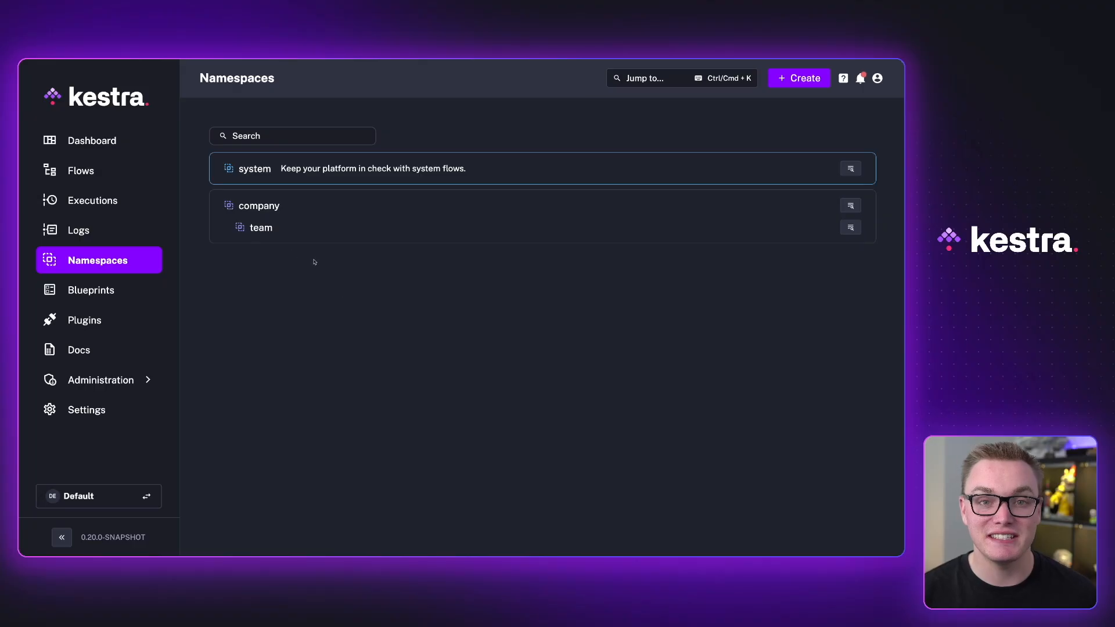
# - Show the company.team namespace's four secrets, including the AWS keys, GOOGLE_SA and SLACK_WEBHOOK
pyautogui.click(261, 227)
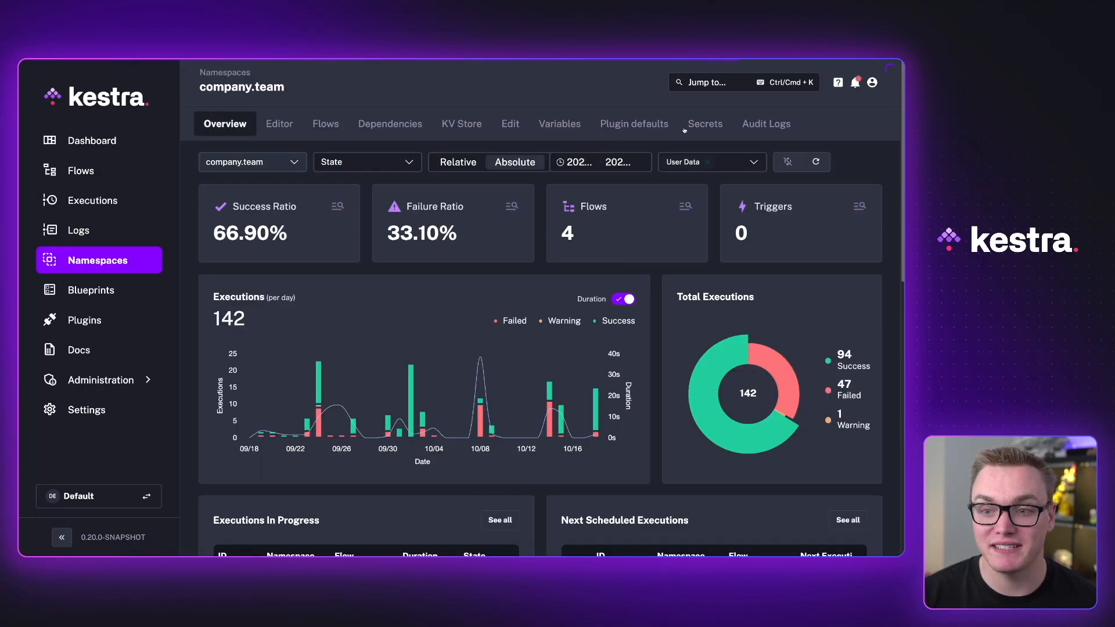
pyautogui.click(705, 123)
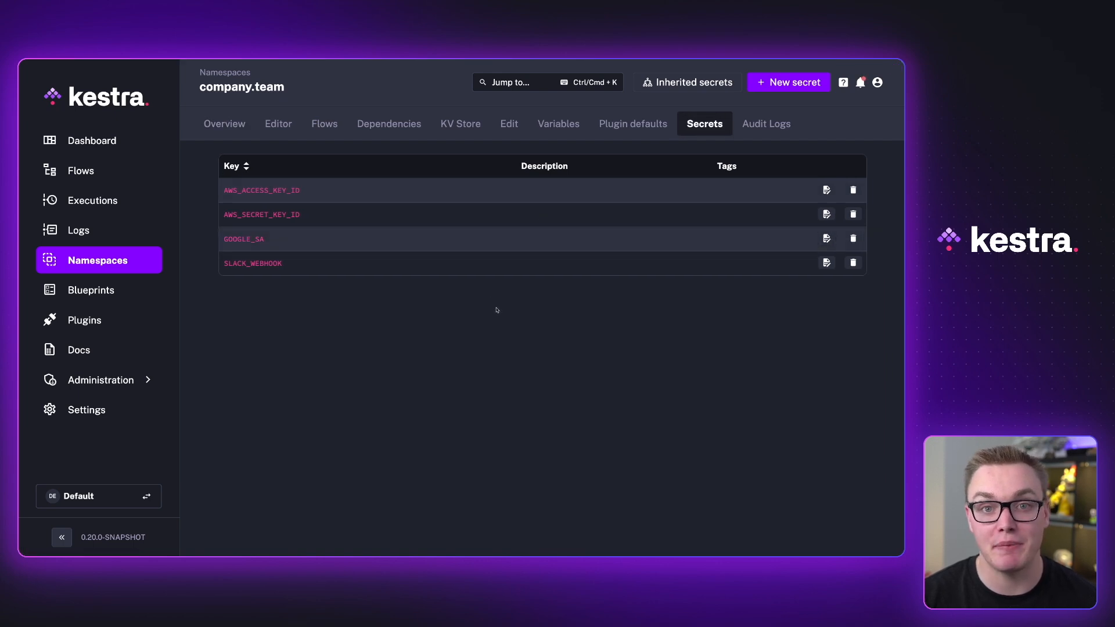
# - Add secret mysecret with description 'my secret' and tag sensitive: true
pyautogui.click(788, 82)
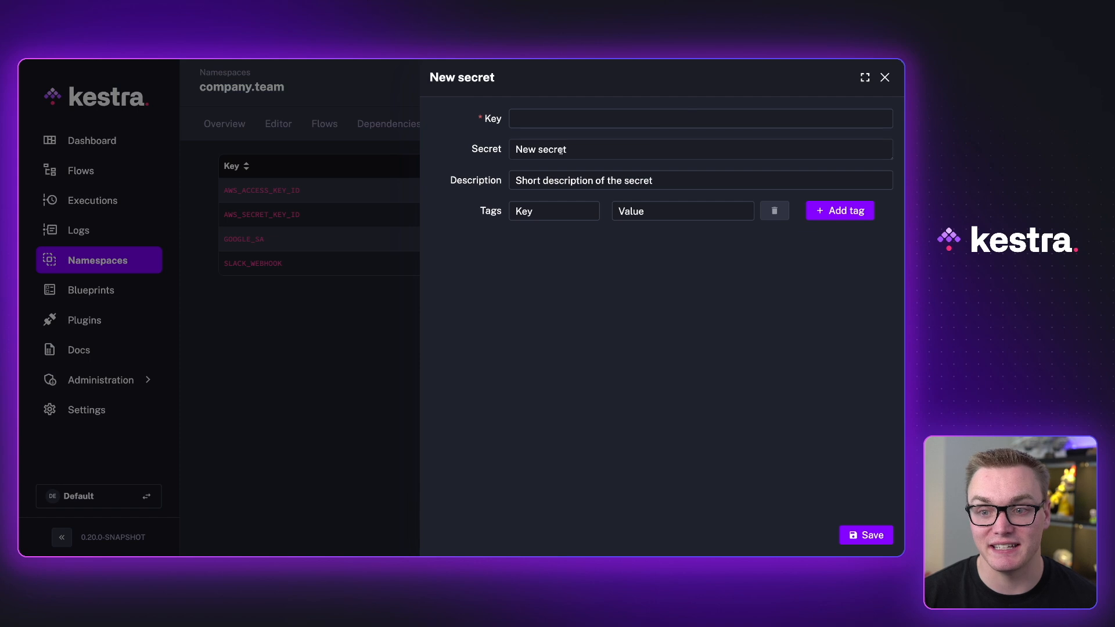
pyautogui.click(700, 180)
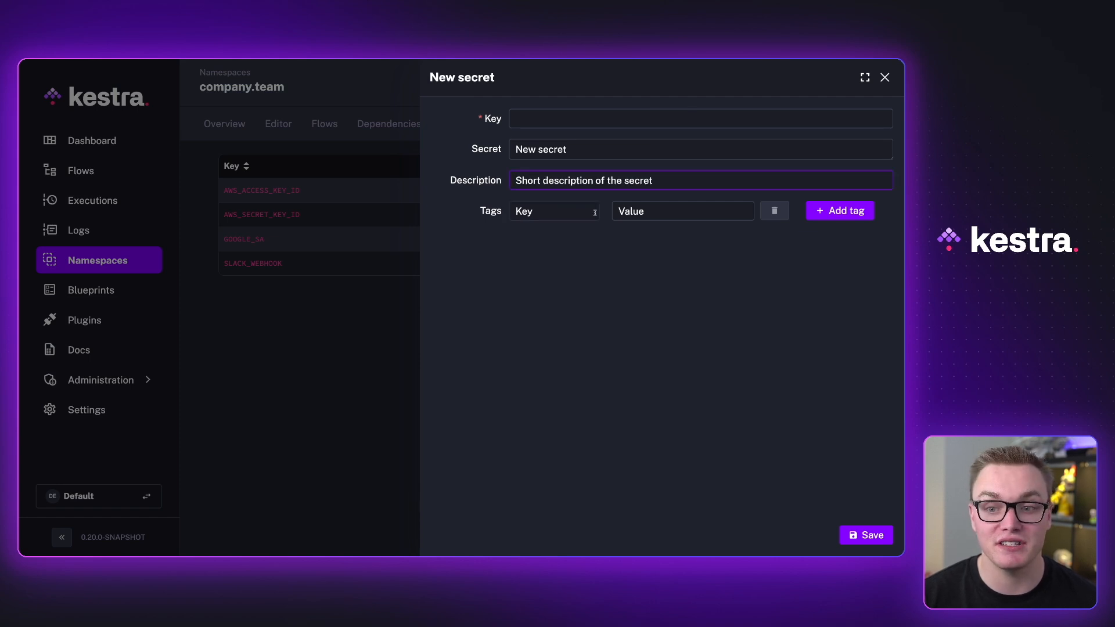
pyautogui.moveTo(600, 235)
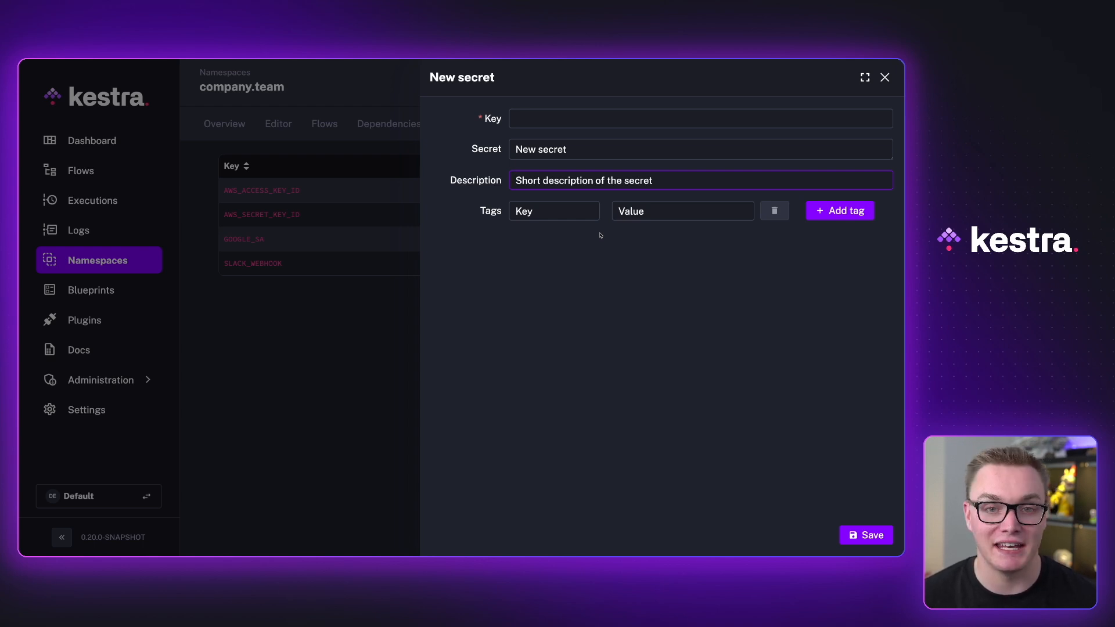
pyautogui.write('mysecret')
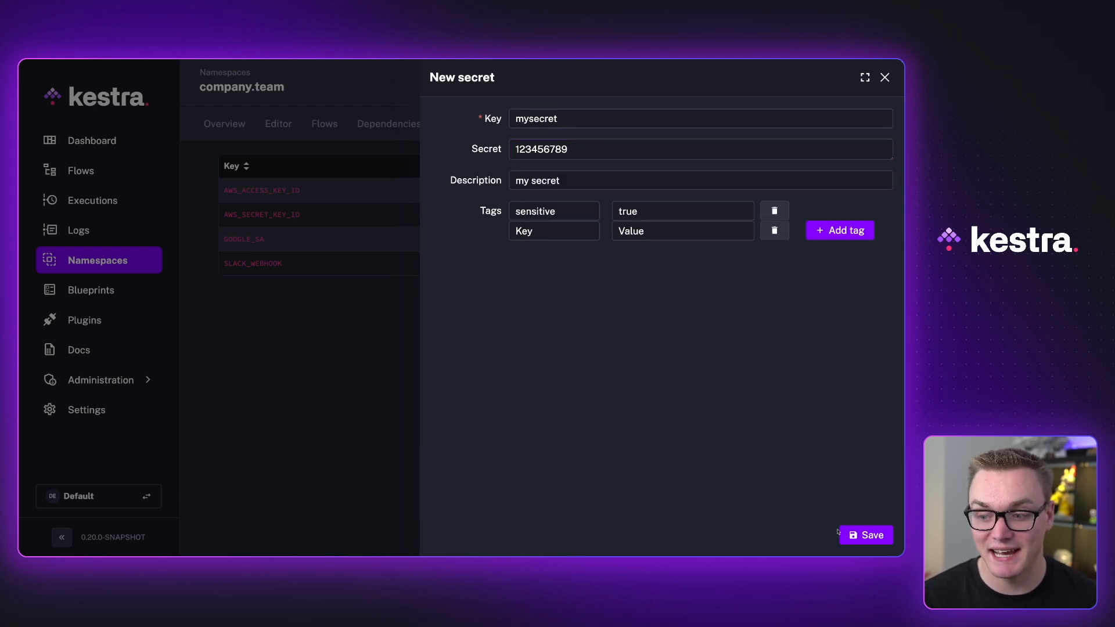
pyautogui.click(867, 535)
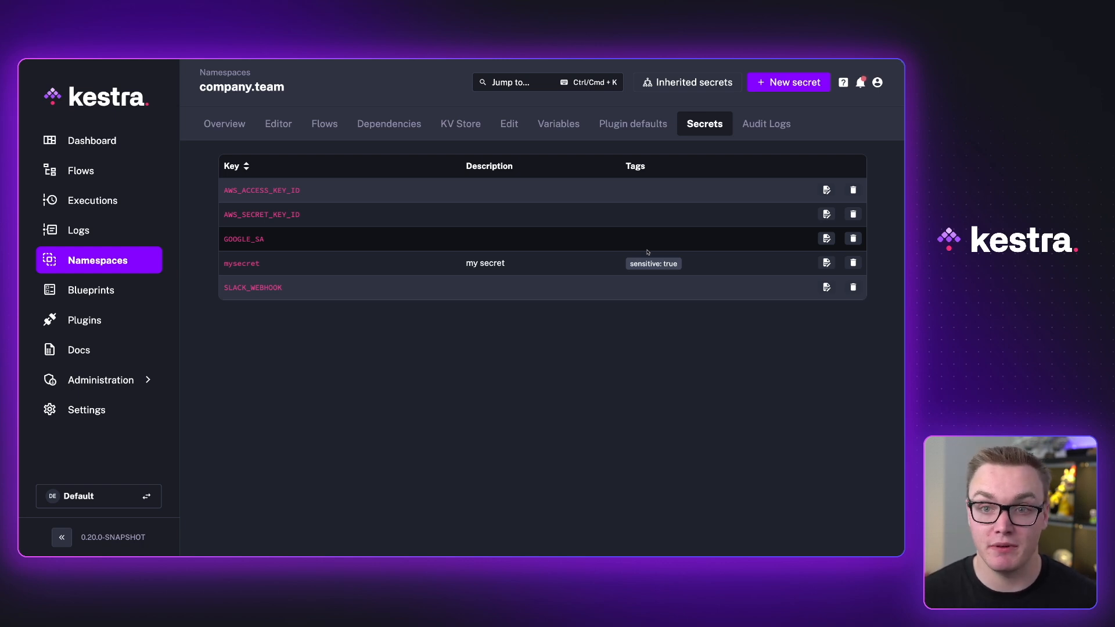
# - Review company.team's inherited secrets, then list its four flows
pyautogui.click(687, 82)
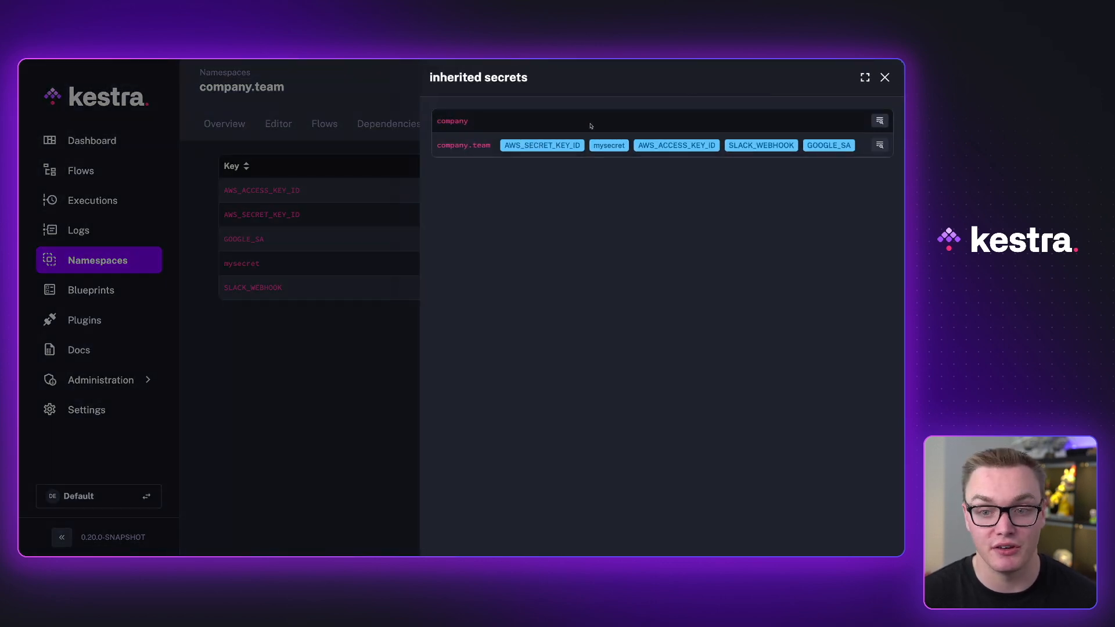
pyautogui.moveTo(607, 114)
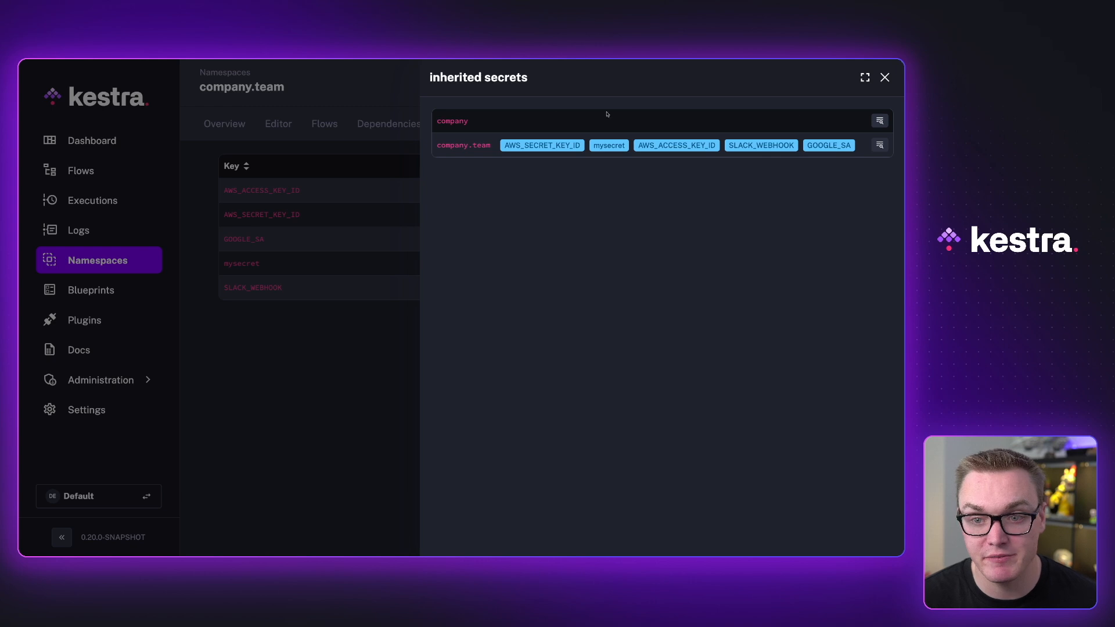
pyautogui.click(884, 77)
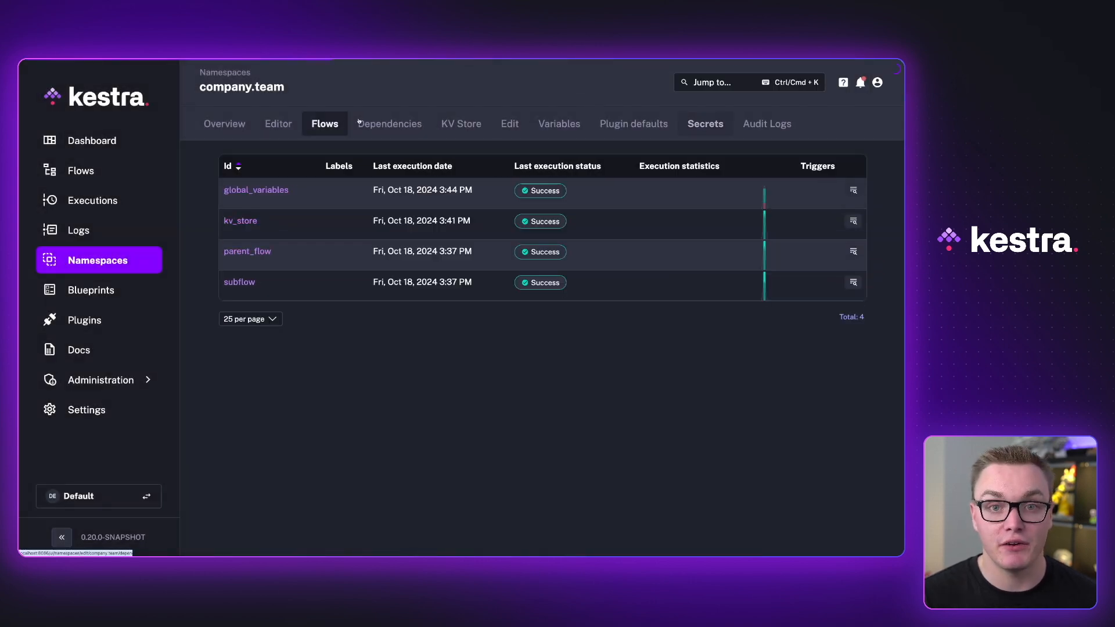
# - Create and save myflow logging {{ secret('mysecret') }}, then run an execution
pyautogui.click(80, 171)
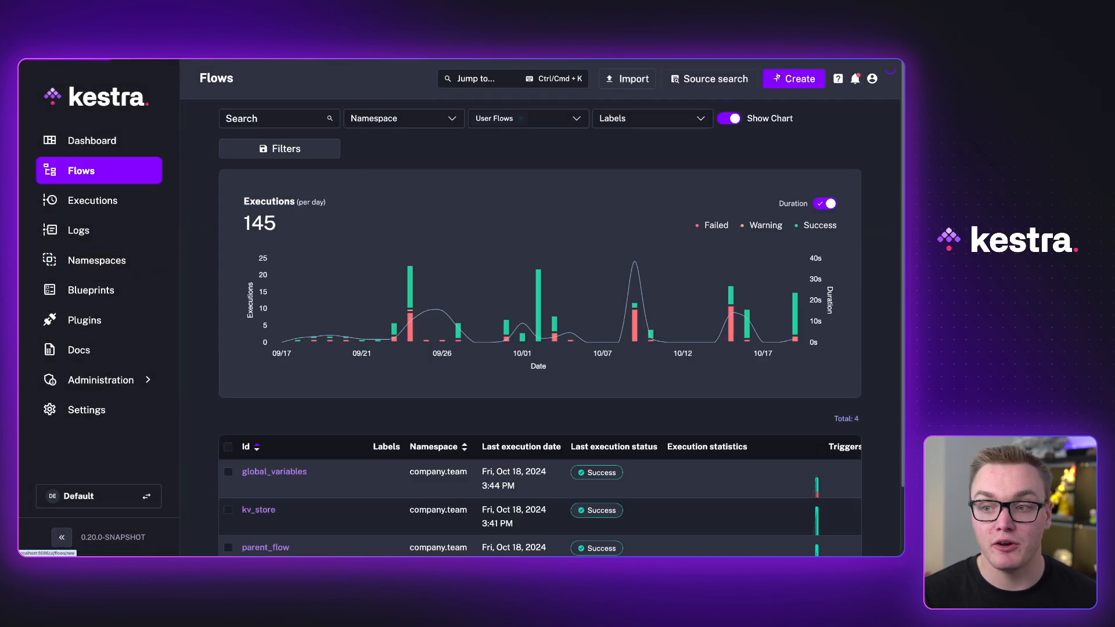
pyautogui.click(794, 78)
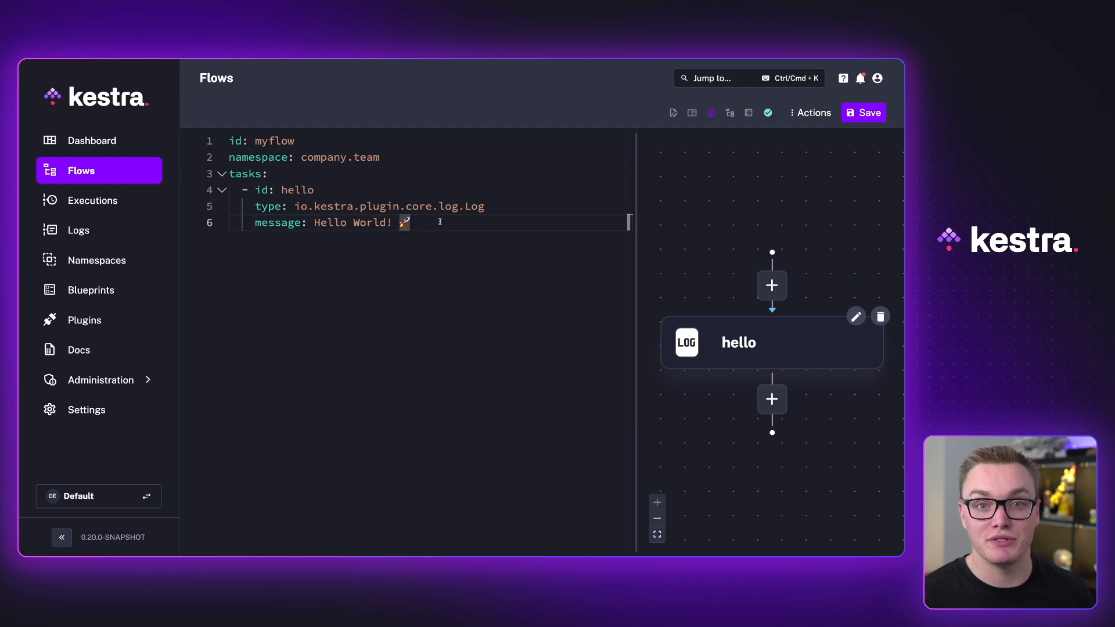
pyautogui.write('"{{ secret(\'mysecret\') }}"')
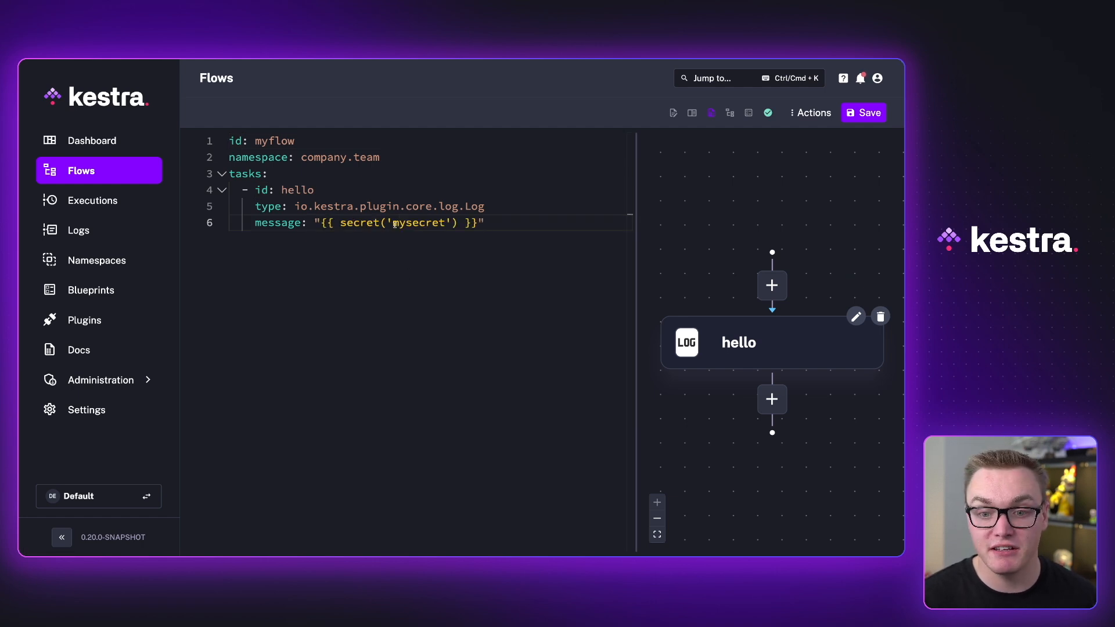
pyautogui.doubleClick(419, 223)
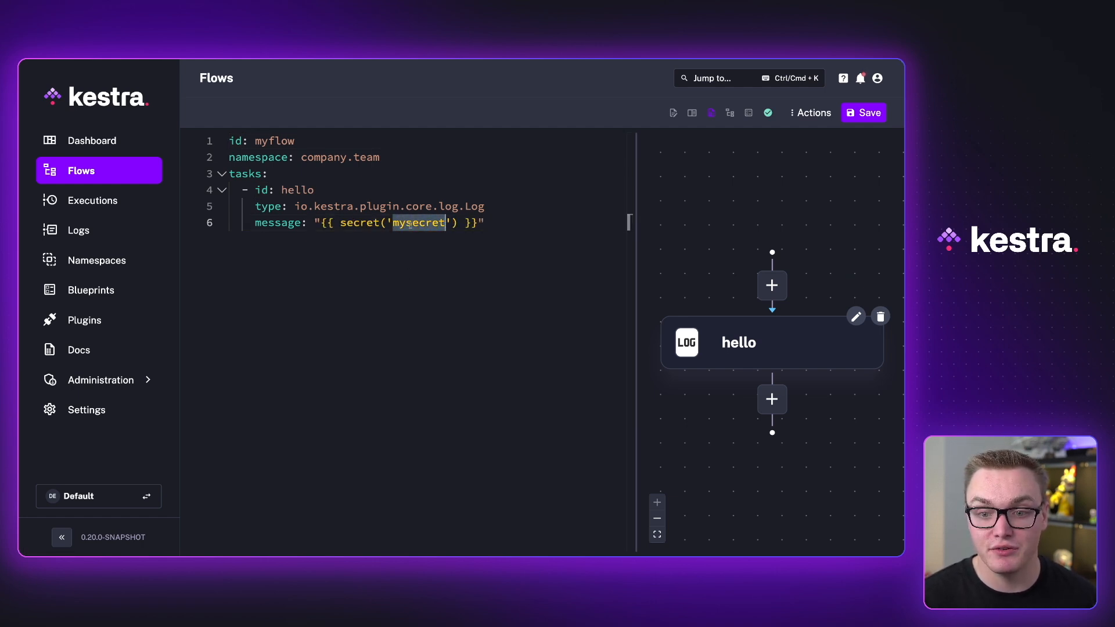
pyautogui.moveTo(880, 132)
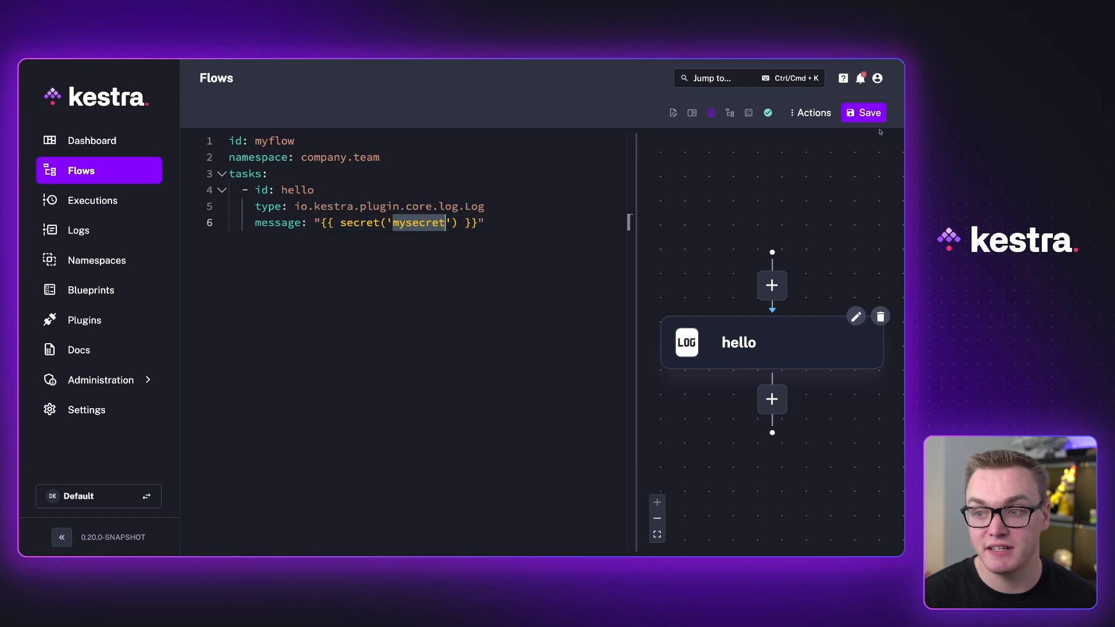
pyautogui.click(864, 112)
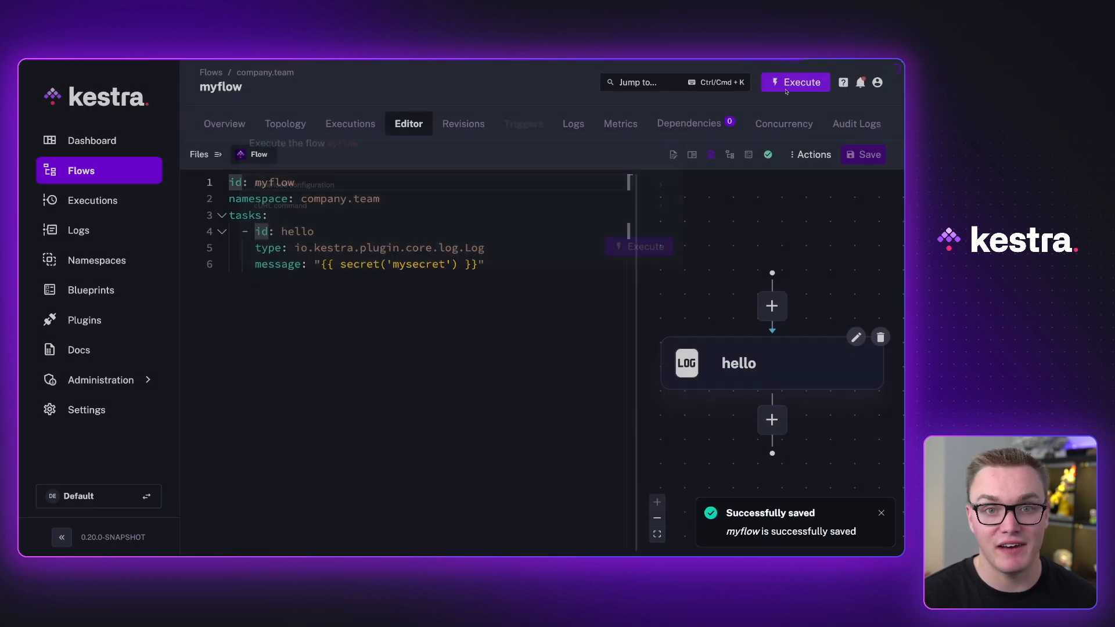
pyautogui.click(796, 82)
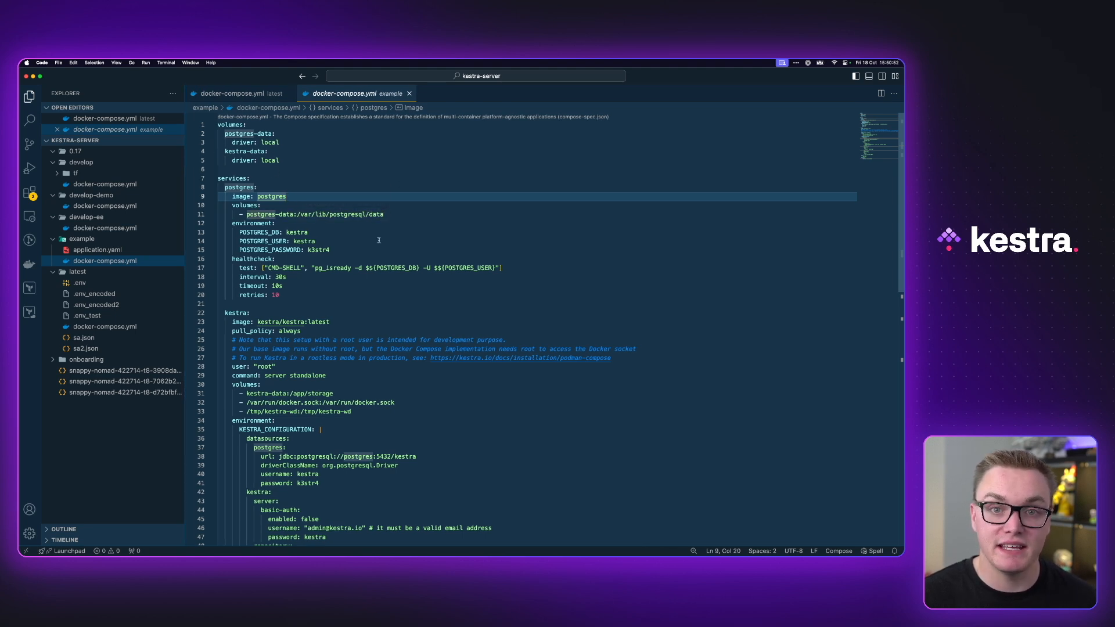
# - Scroll through the postgres and kestra services in example/docker-compose.yml
pyautogui.scroll(-3)
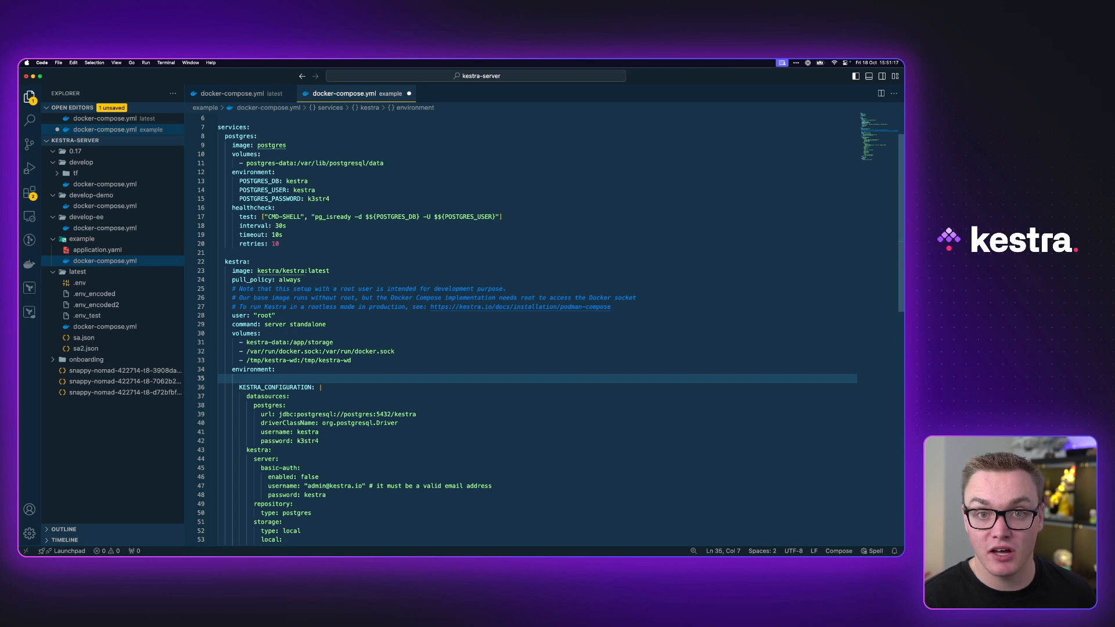
# - Add a SECRET_MYSECRET: entry under the kestra service's environment
pyautogui.write('SECRET_')
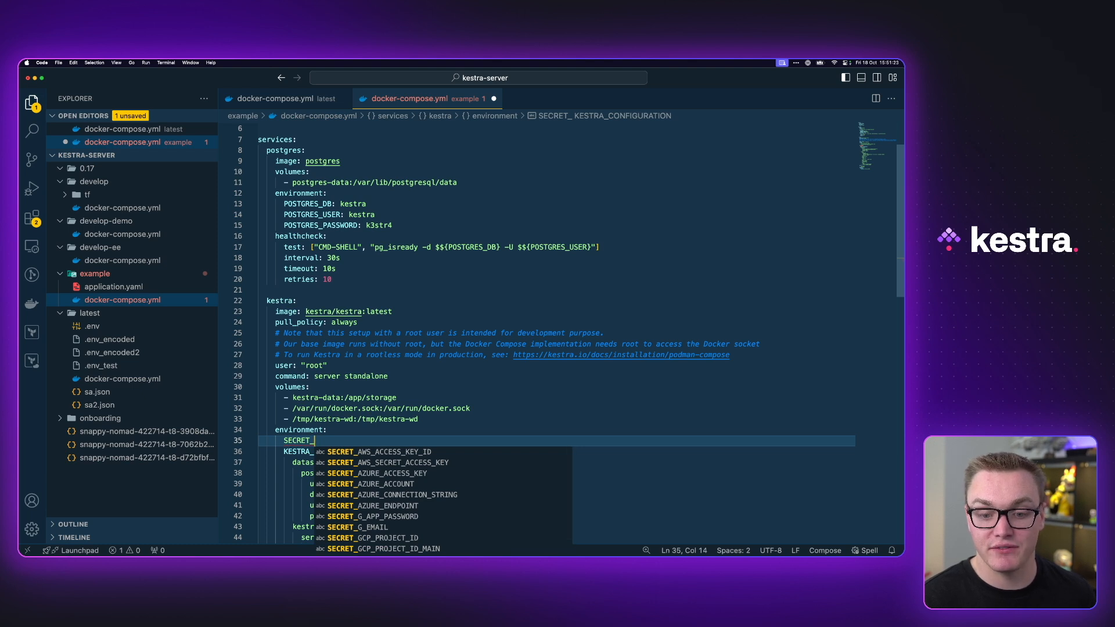
pyautogui.write('MYSEC')
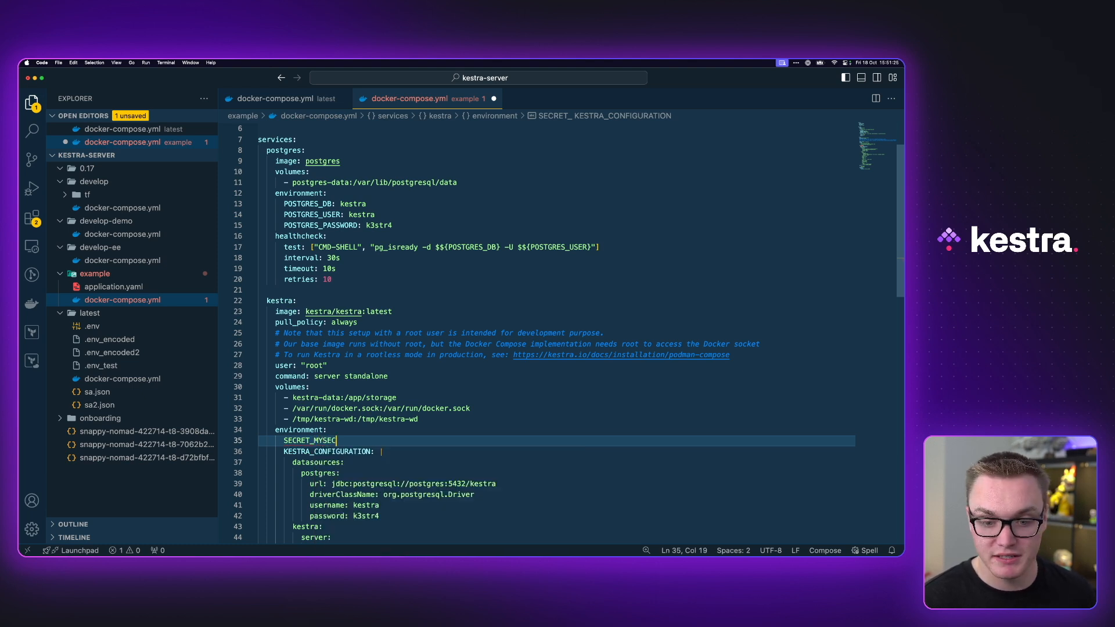
pyautogui.write('RET:')
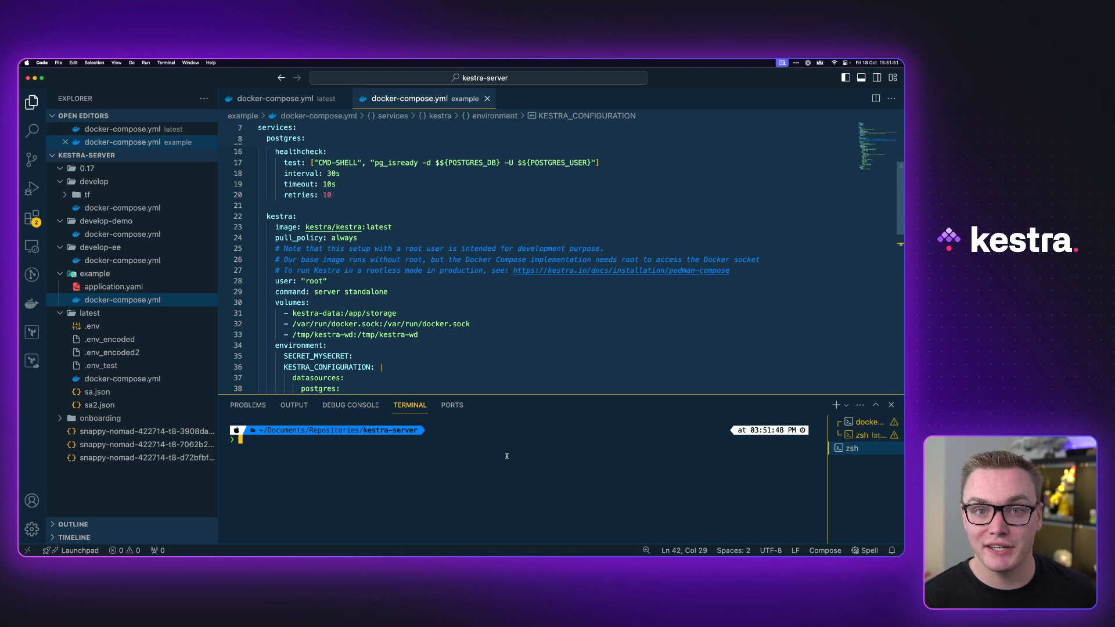
# - Base64-encode myPrivateCode in the terminal, producing bXlQcml2YXRlQ29kZQ==
pyautogui.write('echo -n "myPrivateCode" | base64')
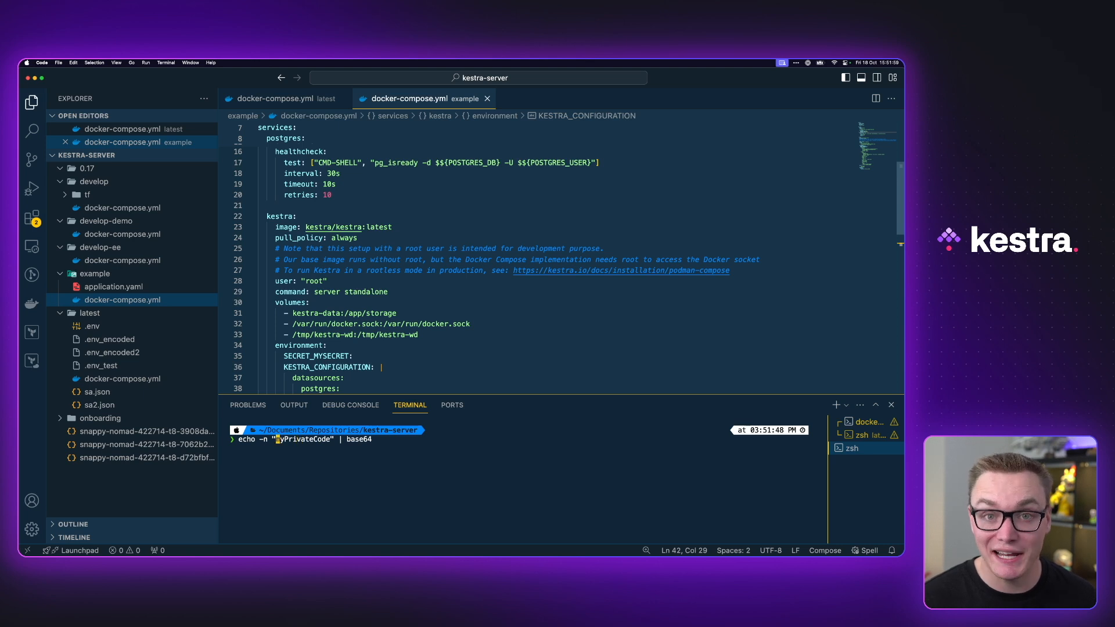
pyautogui.press('Enter')
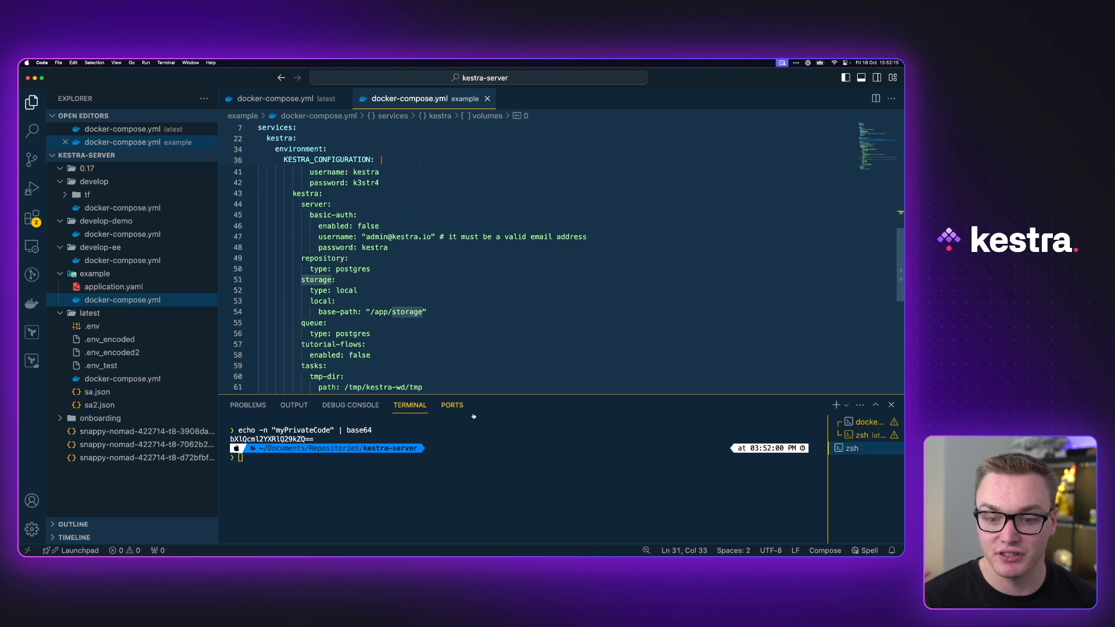
# - Move into the example folder and start docker compose
pyautogui.write('cd example')
pyautogui.write('docker comp')
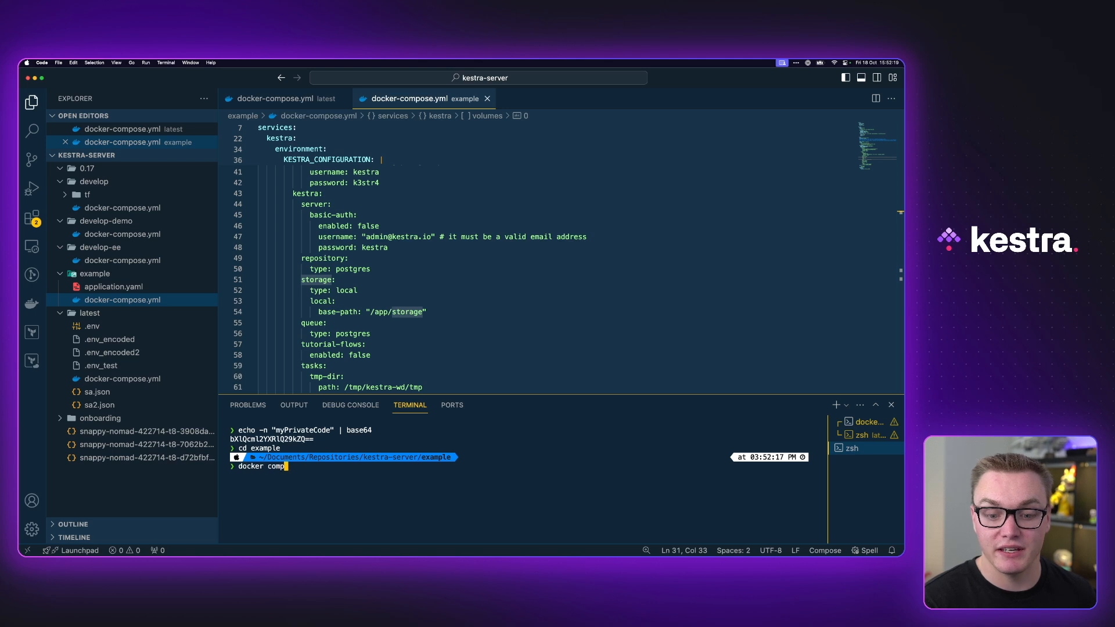
pyautogui.press('Enter')
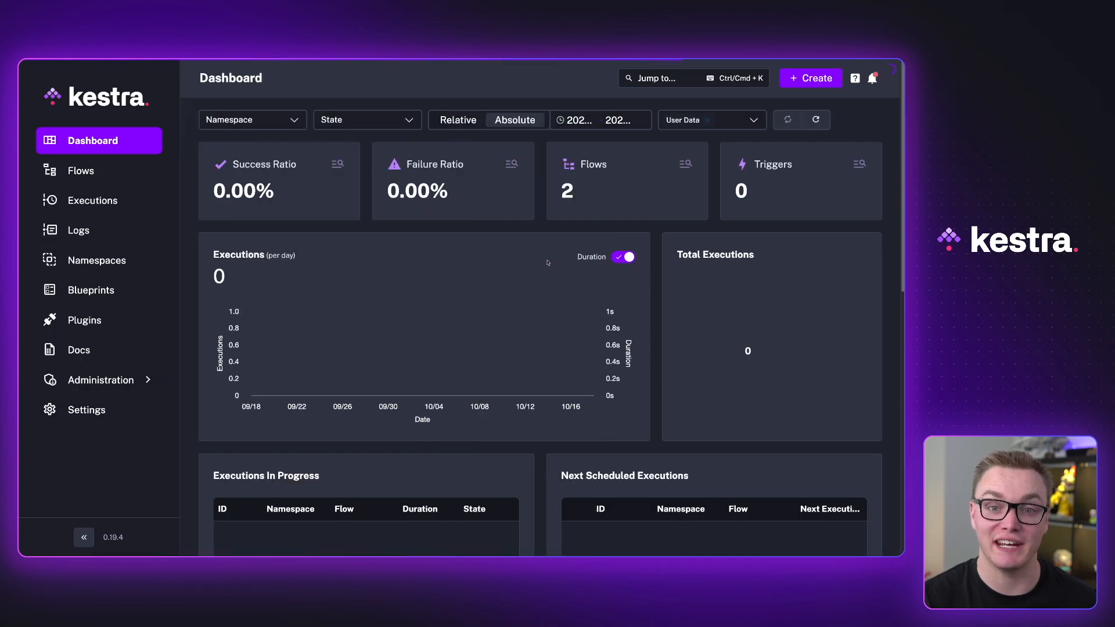
pyautogui.moveTo(300, 155)
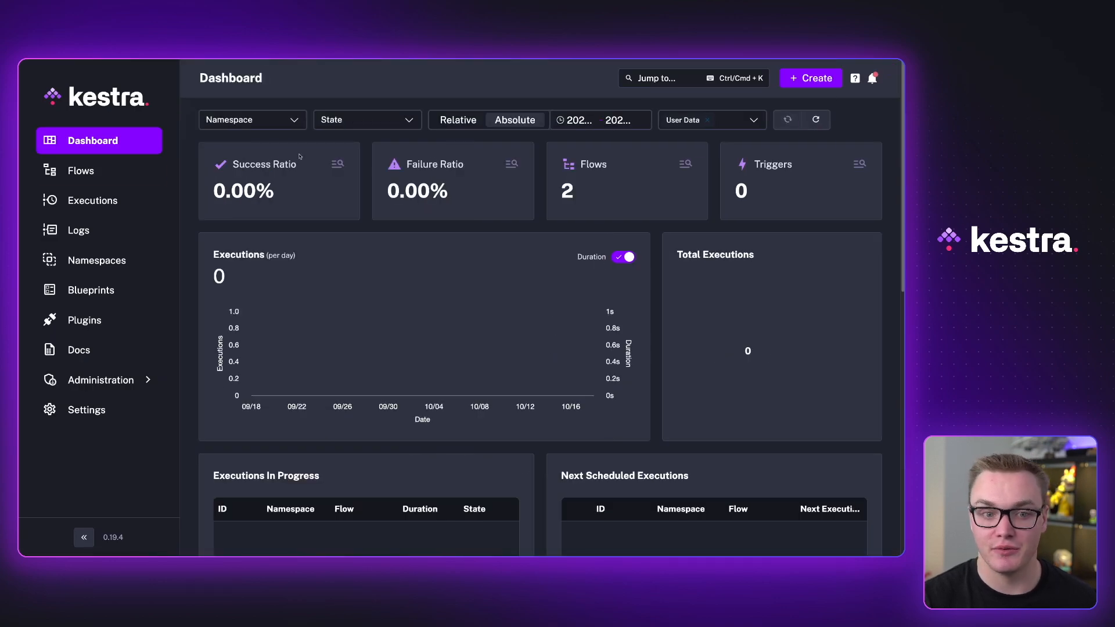
# - Open myflow from the Flows list in its code editor
pyautogui.click(81, 170)
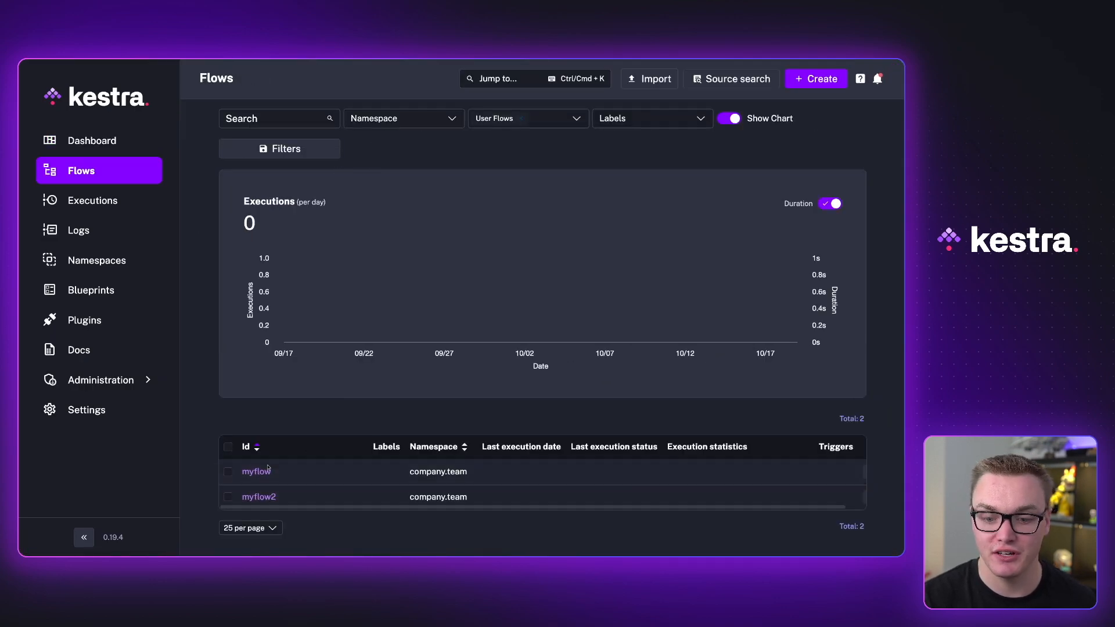
pyautogui.click(255, 472)
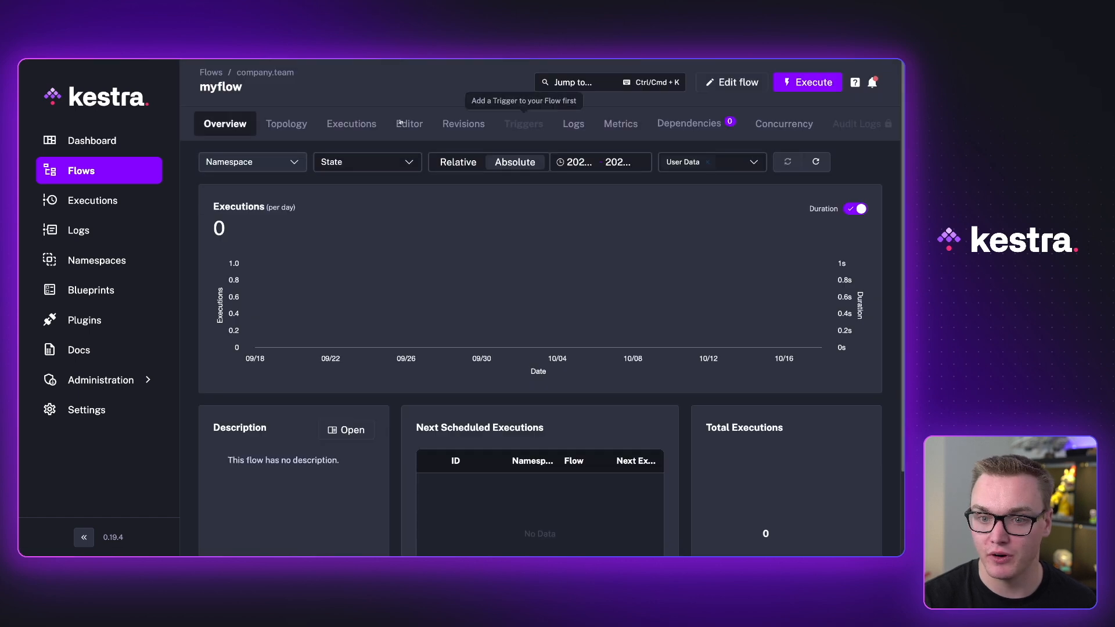
pyautogui.click(408, 123)
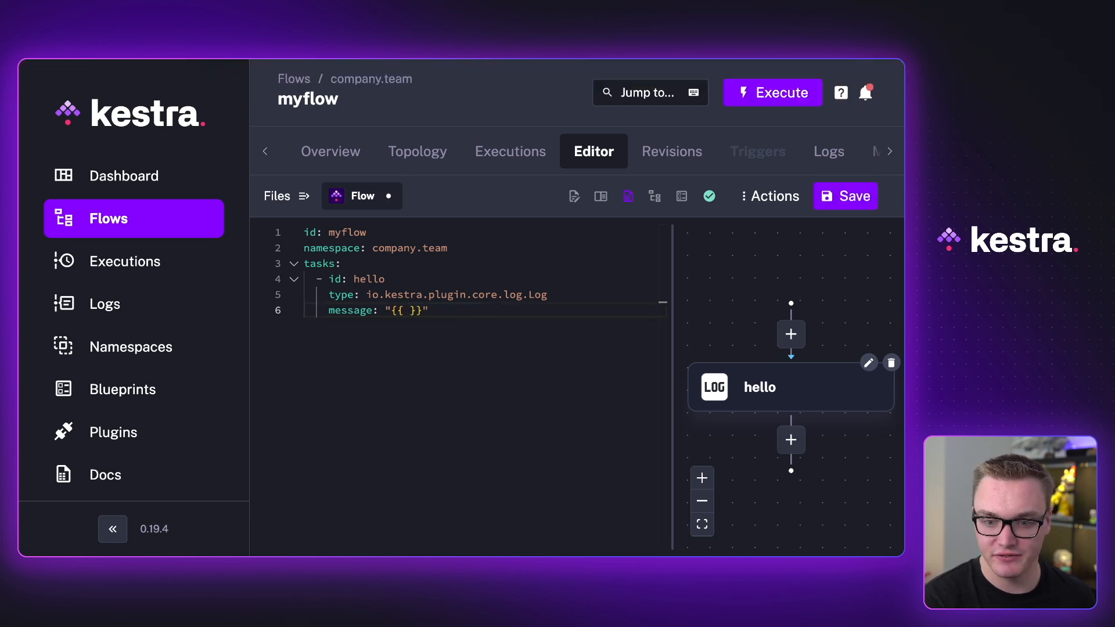
# - Change the hello task message to {{ secret('MYSECRET') }} and save myflow
pyautogui.click(845, 196)
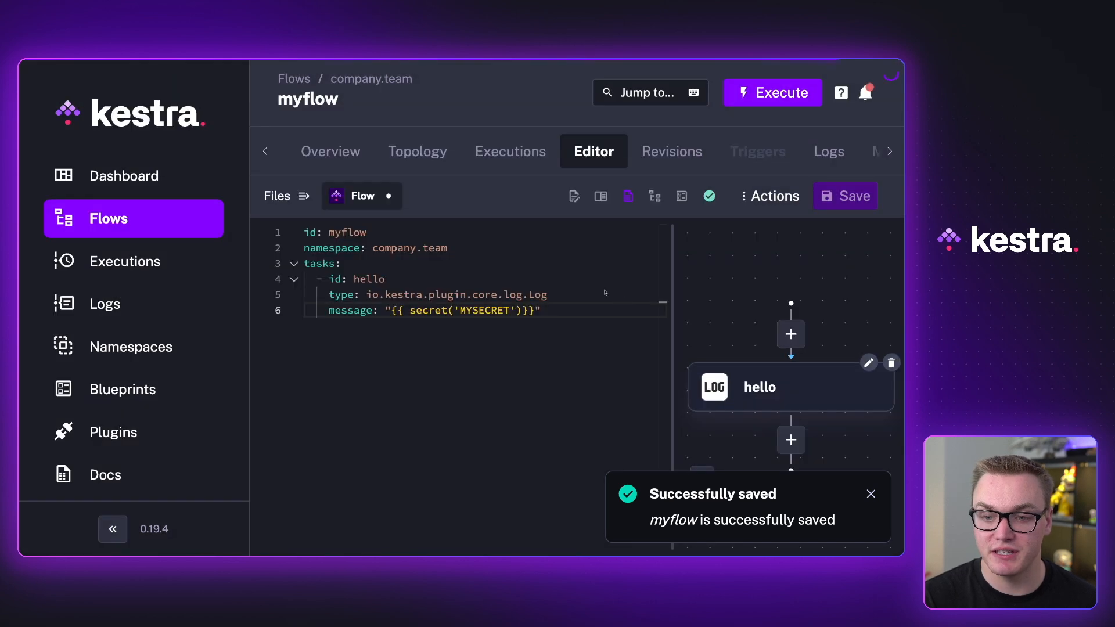
pyautogui.click(772, 93)
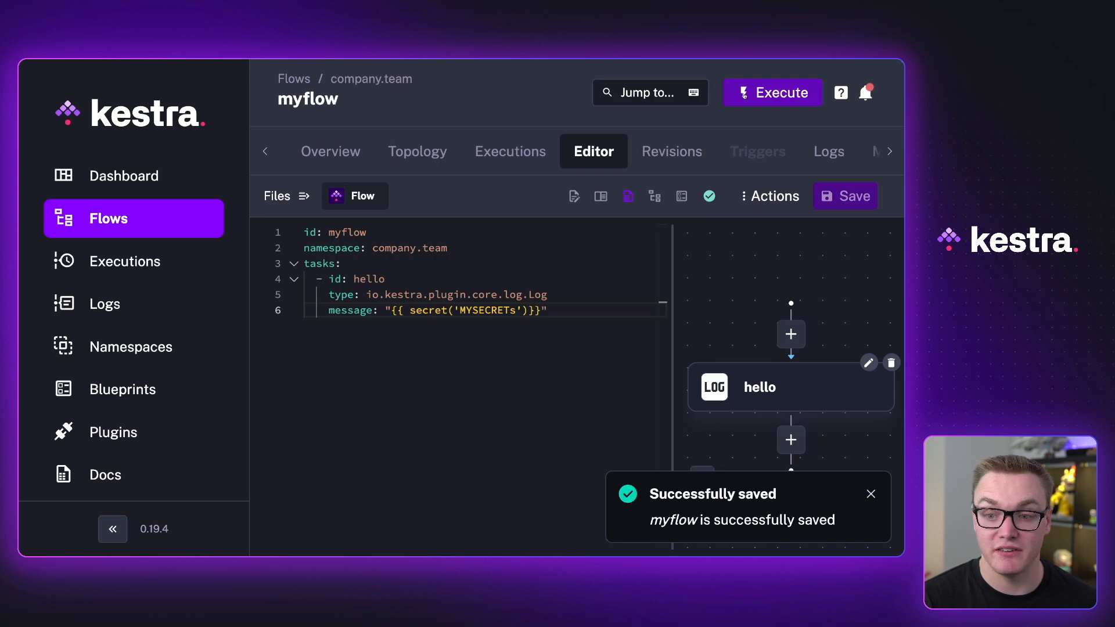
pyautogui.click(773, 93)
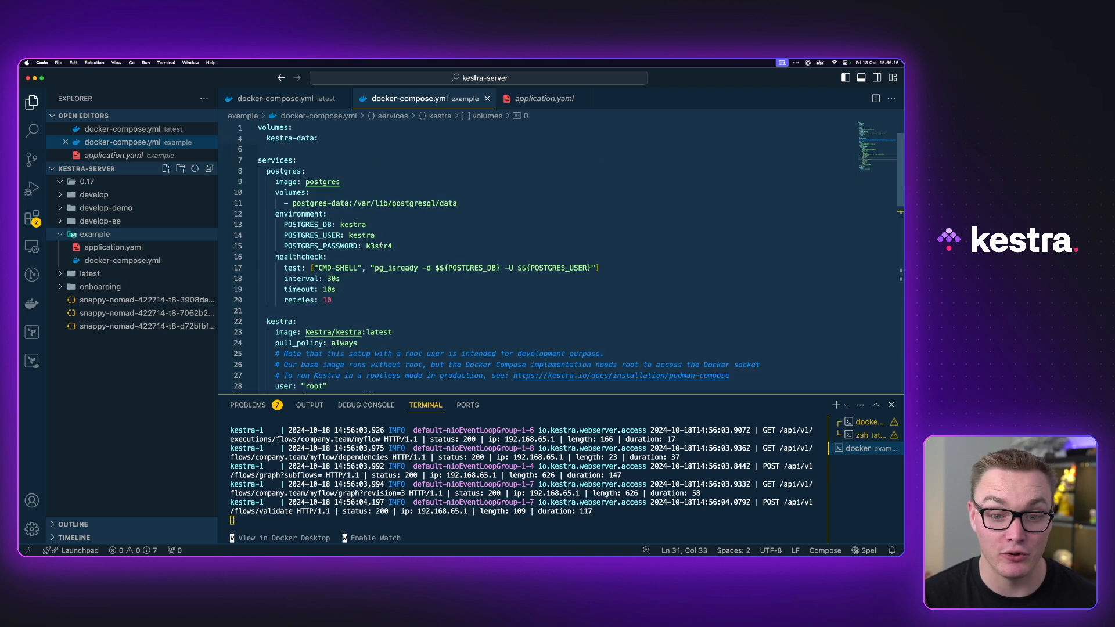
pyautogui.moveTo(380, 246)
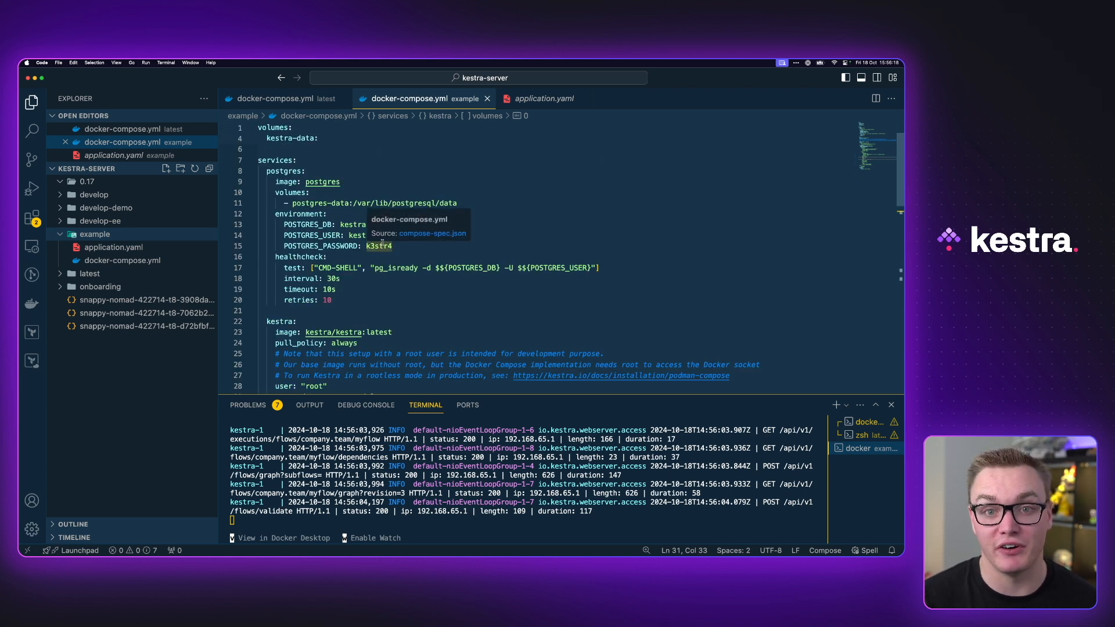
# - Scroll to the kestra SECRET_MYSECRET variable and add a new file in the example folder
pyautogui.scroll(-3)
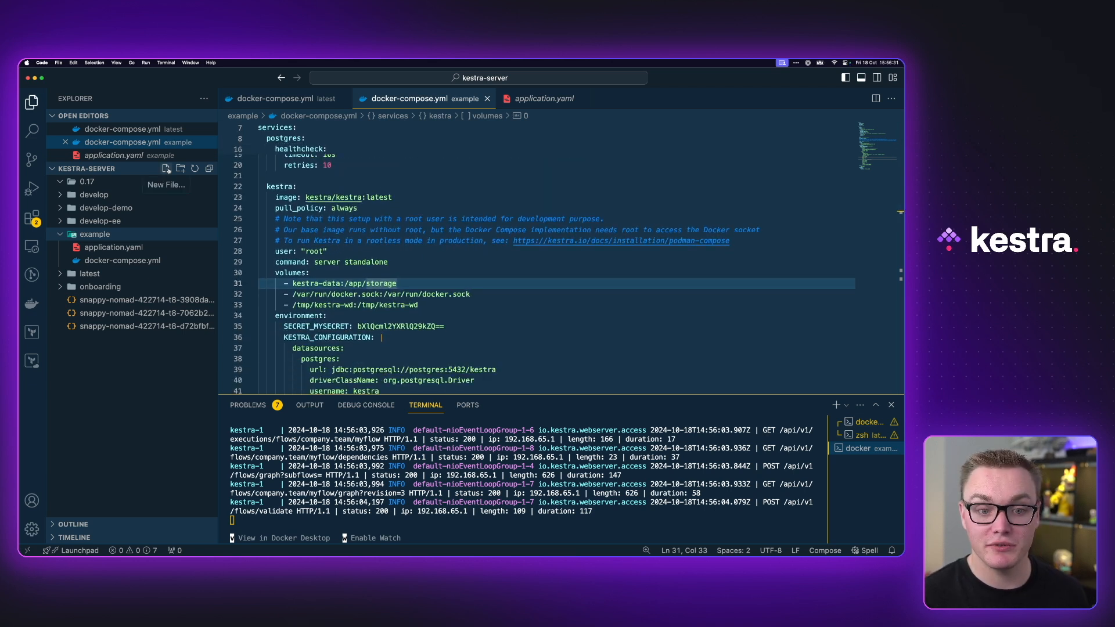
pyautogui.click(166, 168)
pyautogui.write('.env')
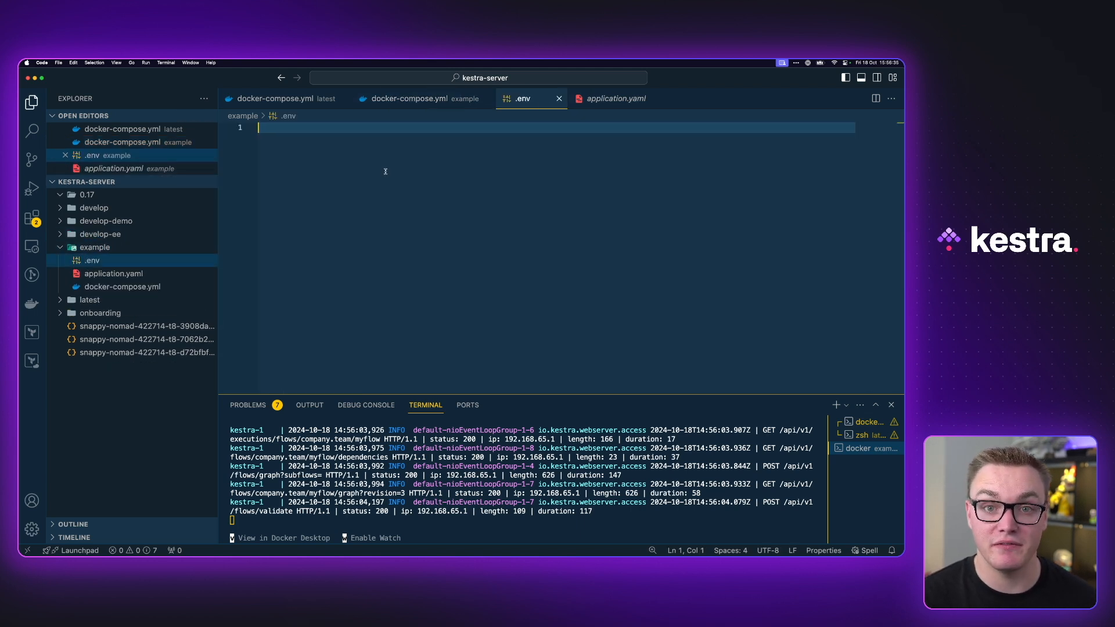
pyautogui.moveTo(387, 177)
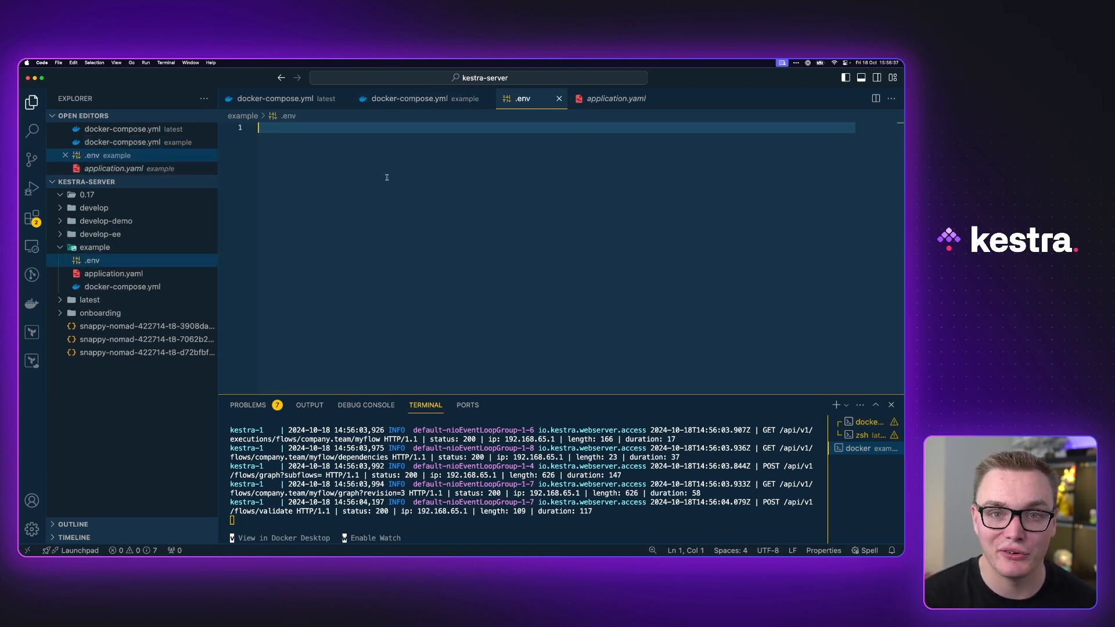
# - Write MYPASSWORD, GITHUB_ACCESS_TOKEN and two AWS key lines into .env, then stop the containers
pyautogui.click(421, 98)
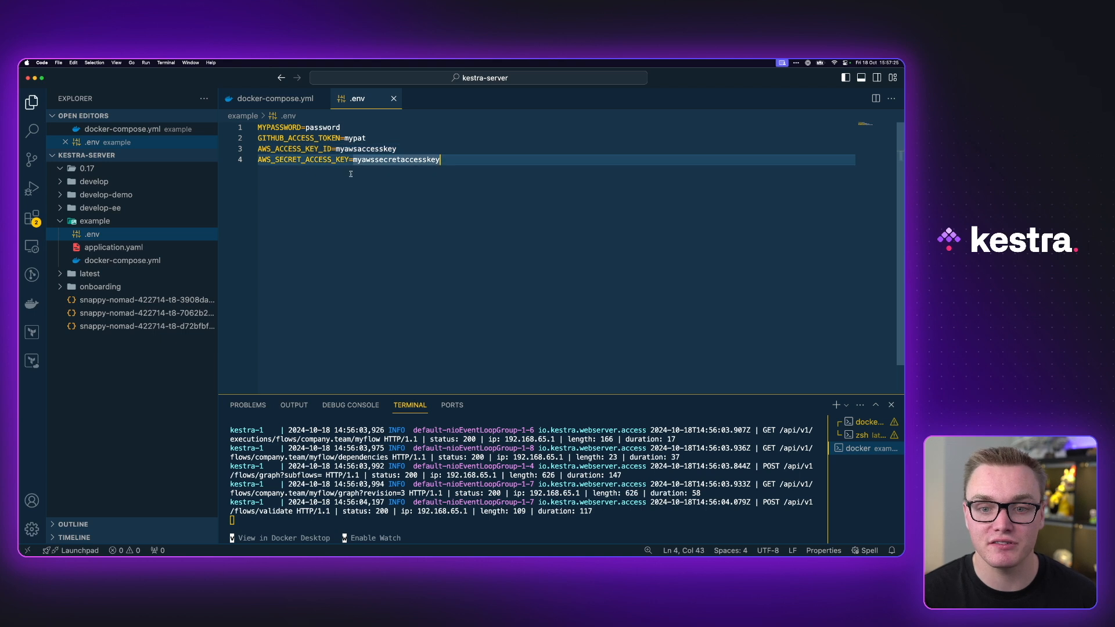
pyautogui.doubleClick(366, 149)
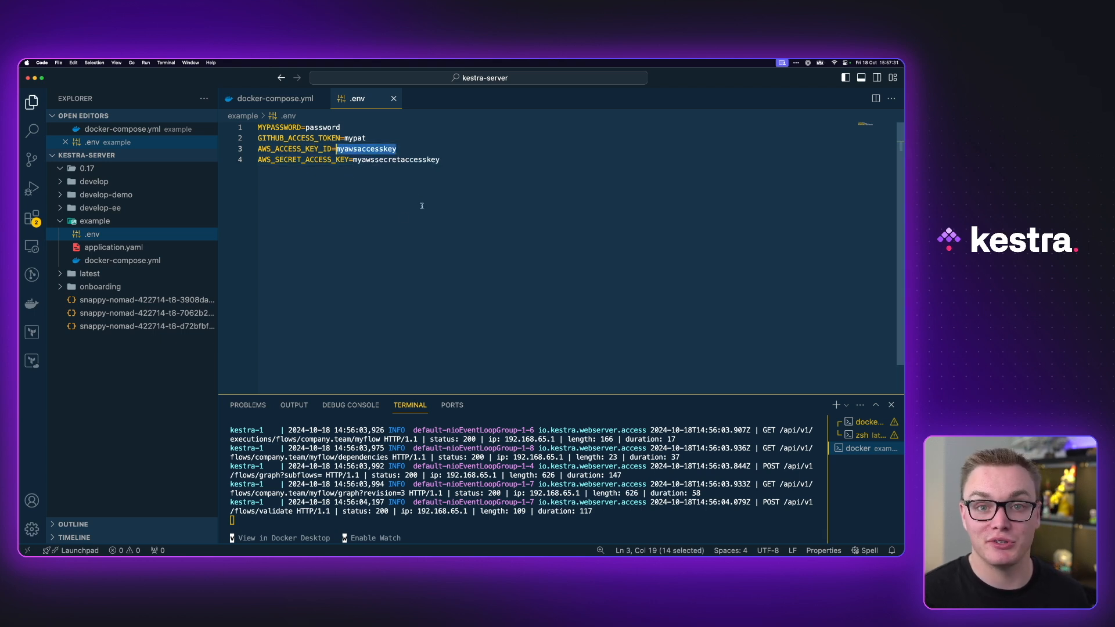
pyautogui.press('Ctrl+c')
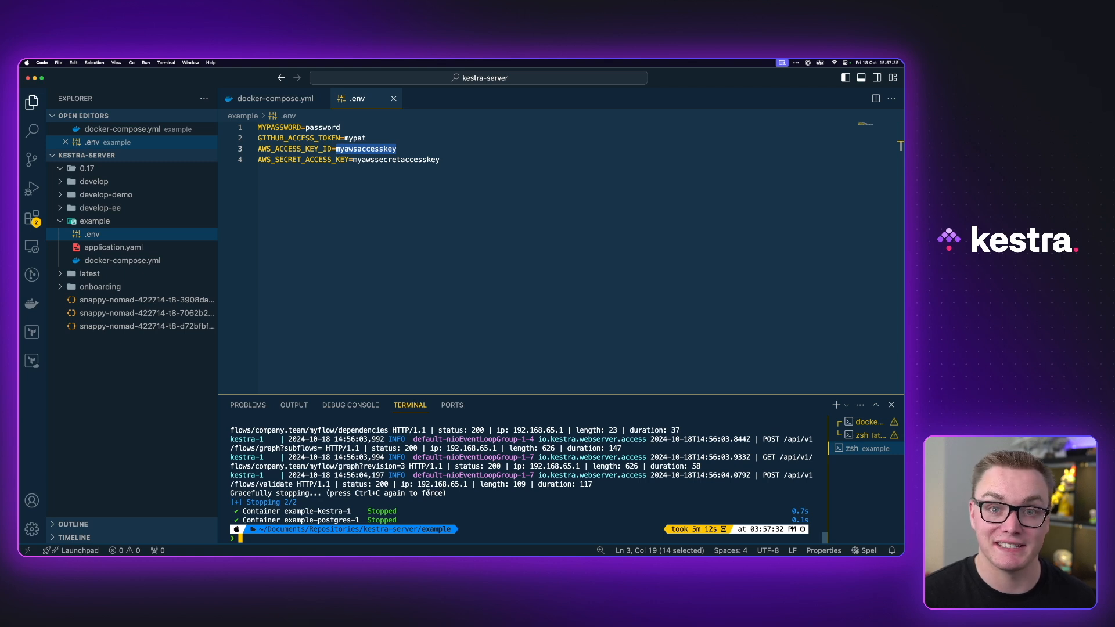
# - Generate .env_encoded with SECRET_-prefixed base64 values via a while-read loop and view it
pyautogui.write("while IFS='=' read -r key value; do")
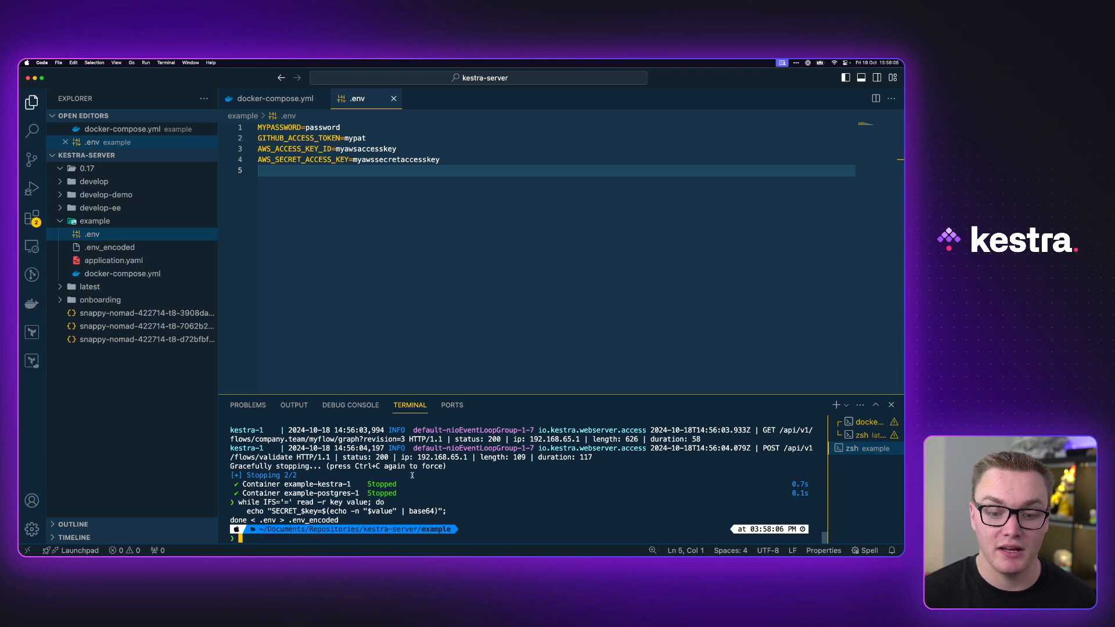
pyautogui.click(110, 247)
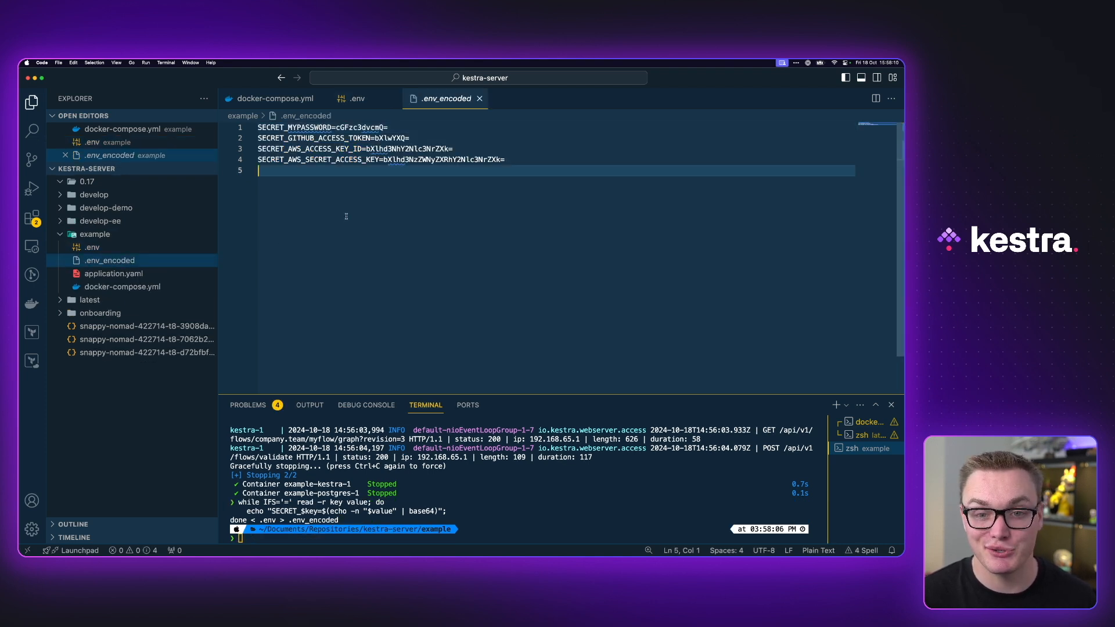
pyautogui.press('Cmd+a')
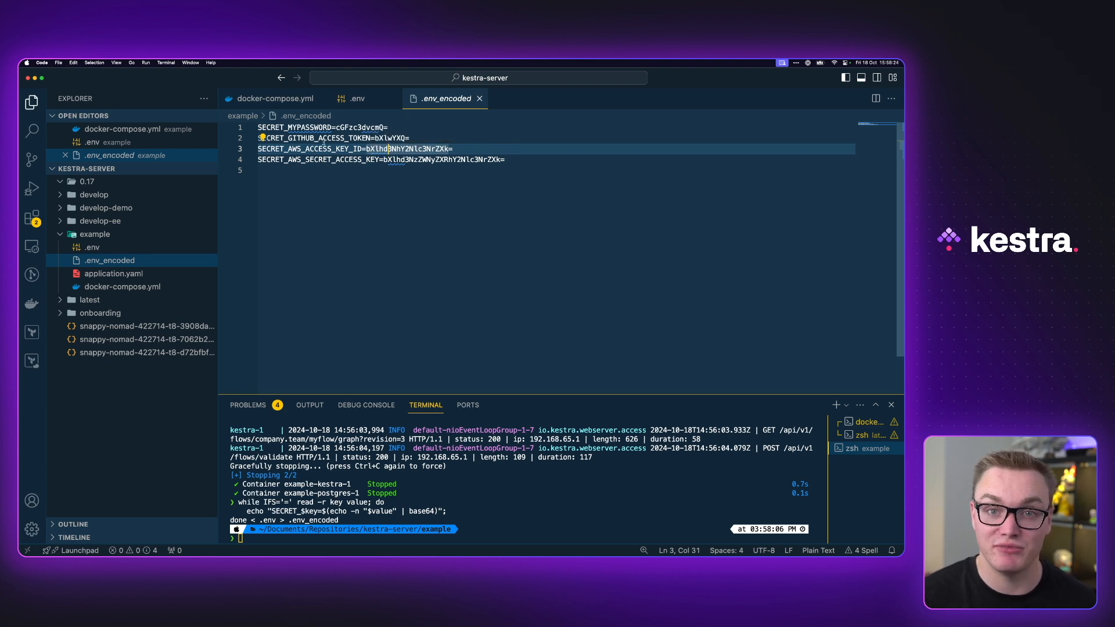
# - Replace SECRET_MYSECRET in docker-compose.yml with an env_file entry pointing to .env_encoded
pyautogui.click(274, 98)
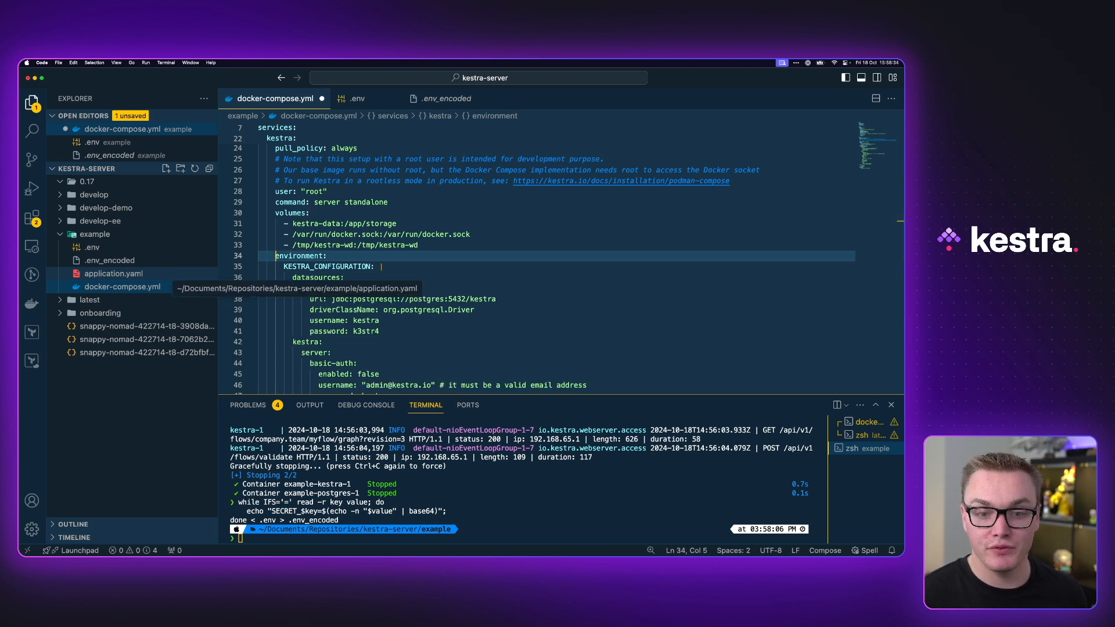
pyautogui.write('env_file:')
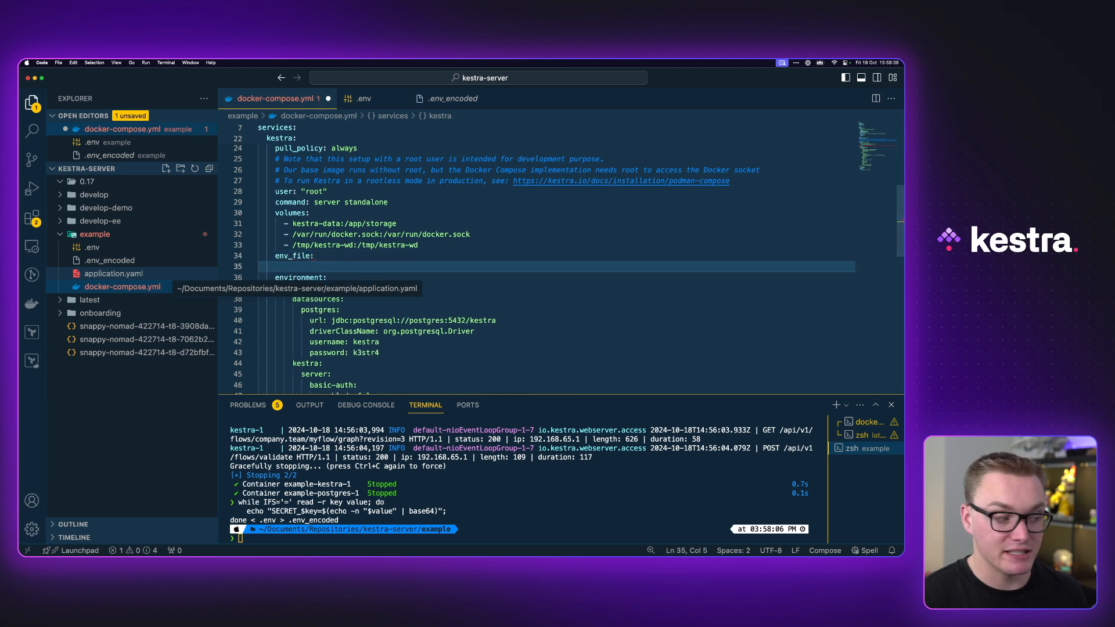
pyautogui.write('-')
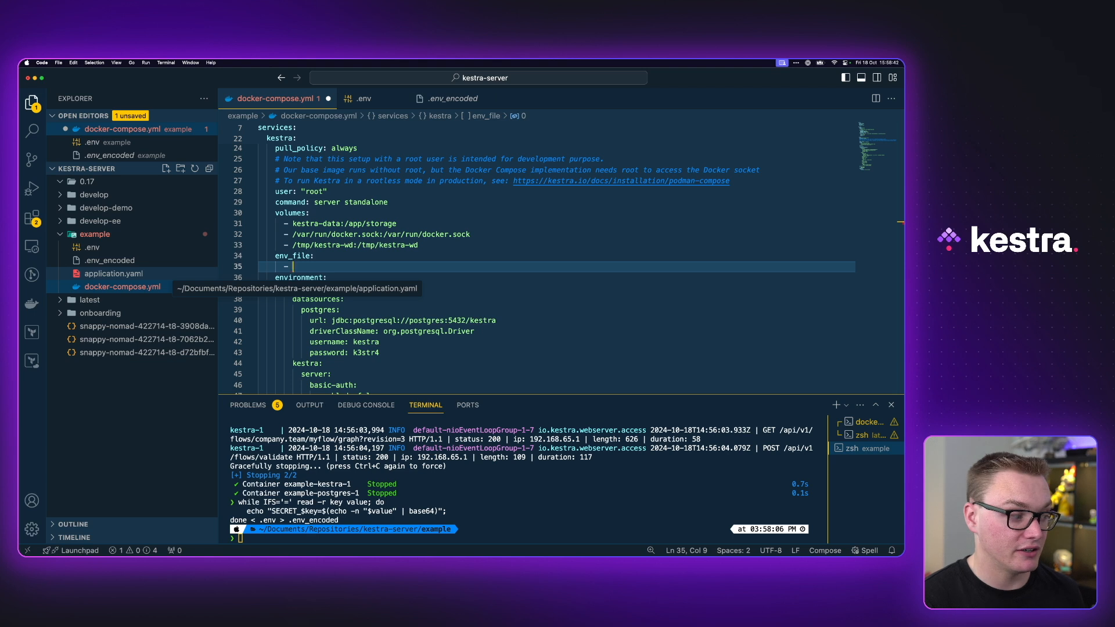
pyautogui.write('.env_encoded')
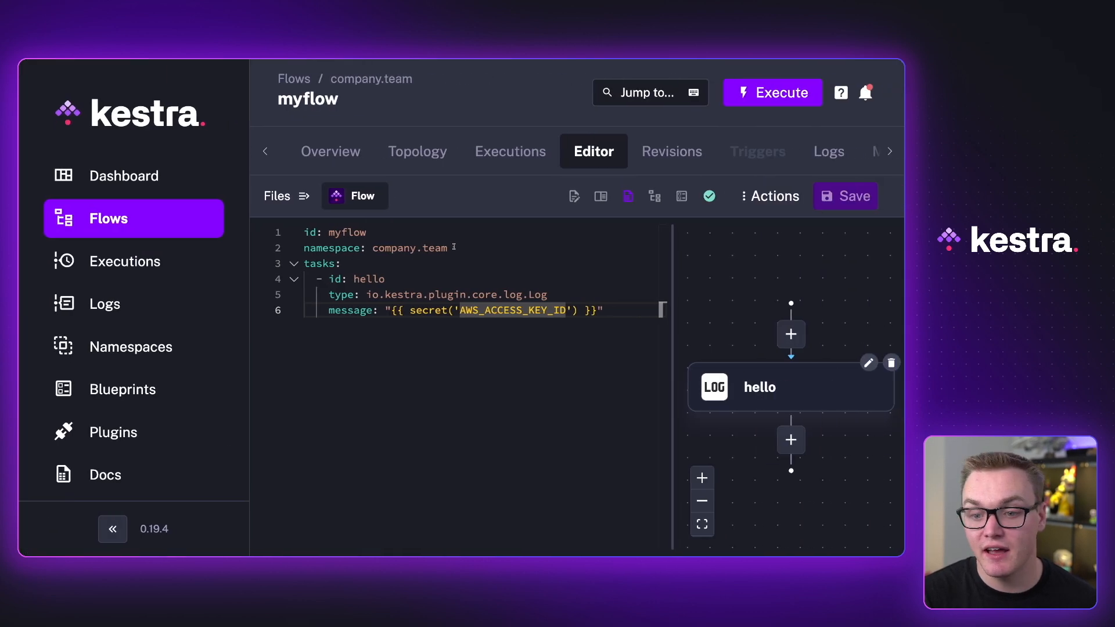
# - Execute myflow after setting its message to {{ secret('AWS_ACCESS_KEY_ID') }}
pyautogui.click(772, 93)
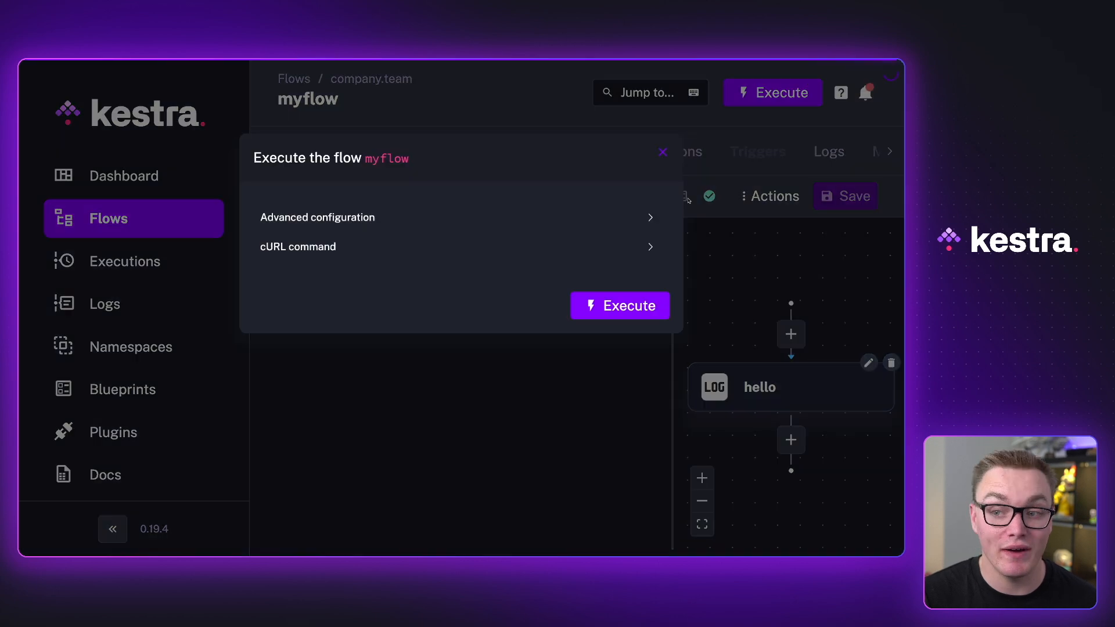
pyautogui.click(620, 305)
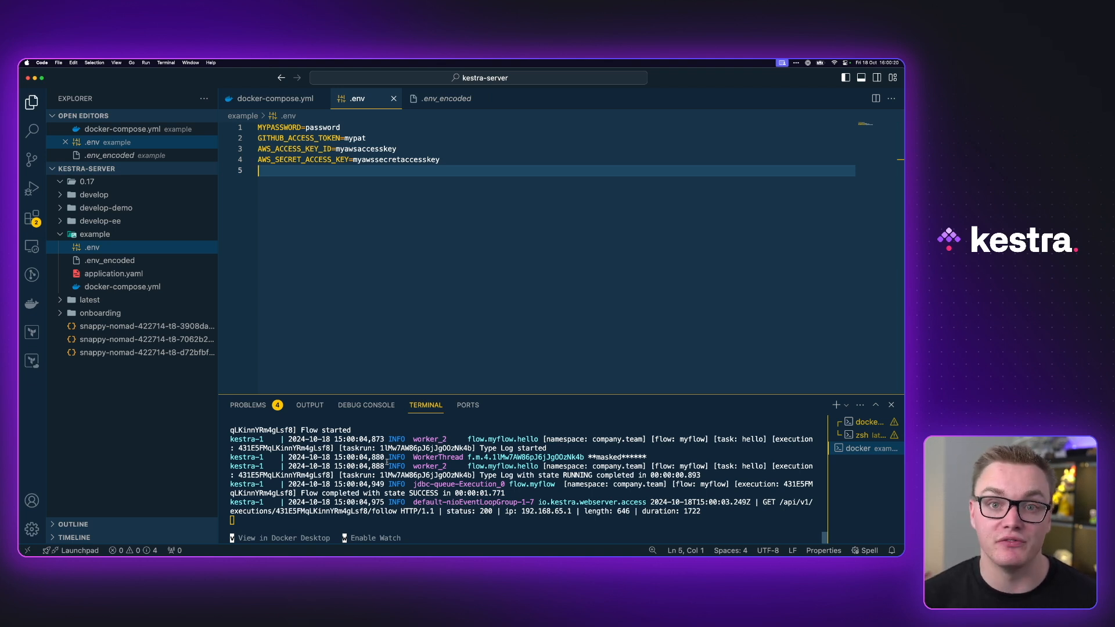
# - Switch between the .env_encoded and docker-compose.yml tabs while checking the masked log output
pyautogui.click(446, 98)
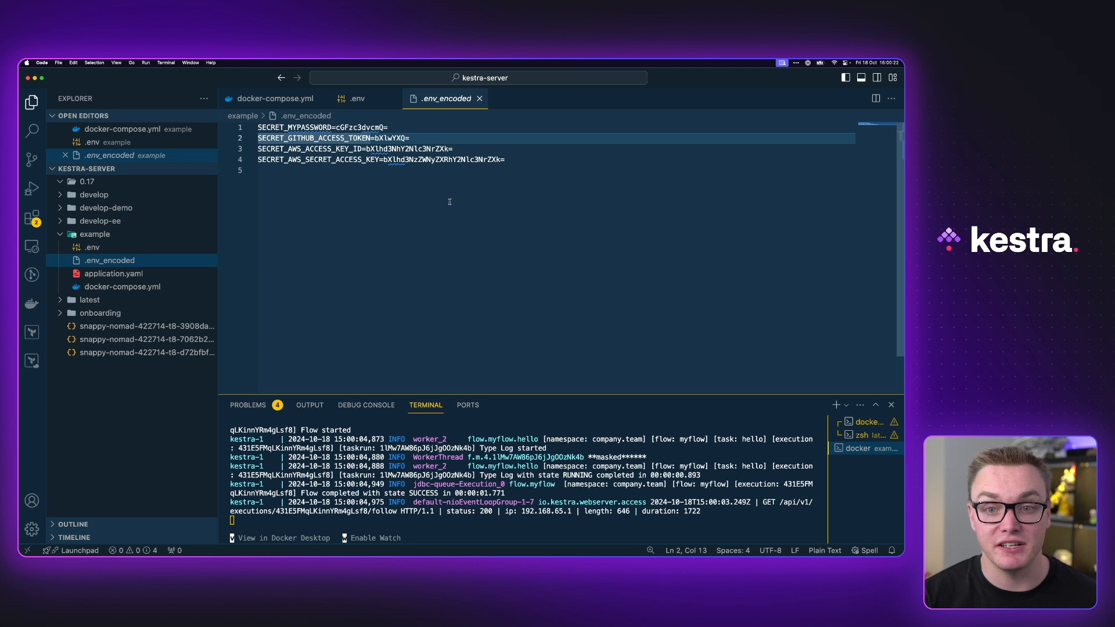
pyautogui.click(273, 98)
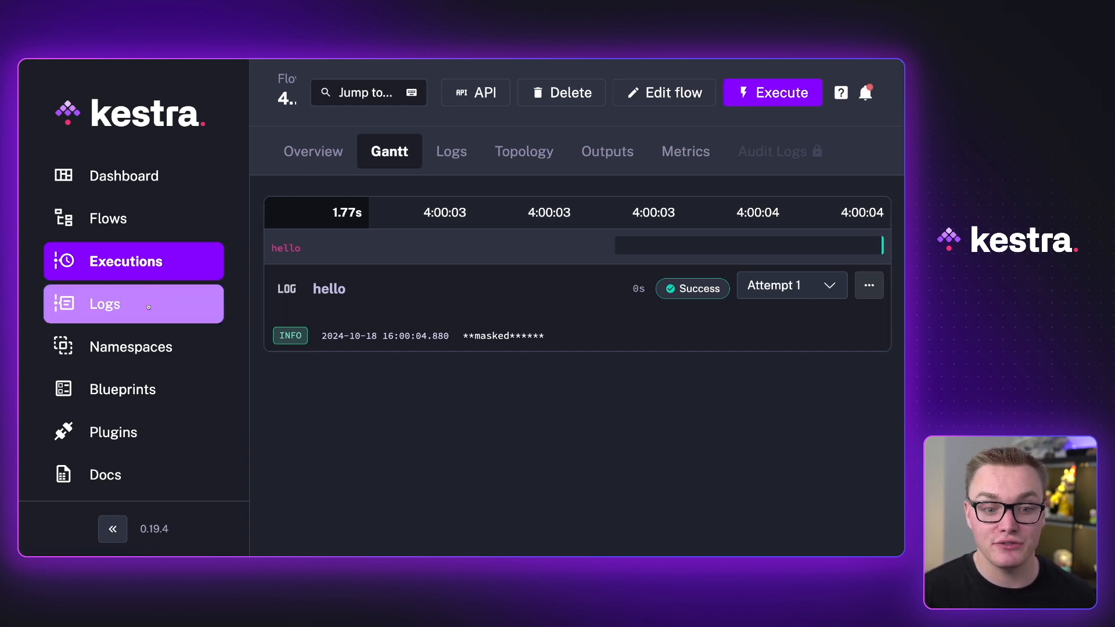
# - View the empty KV Store of the company.team namespace
pyautogui.click(132, 347)
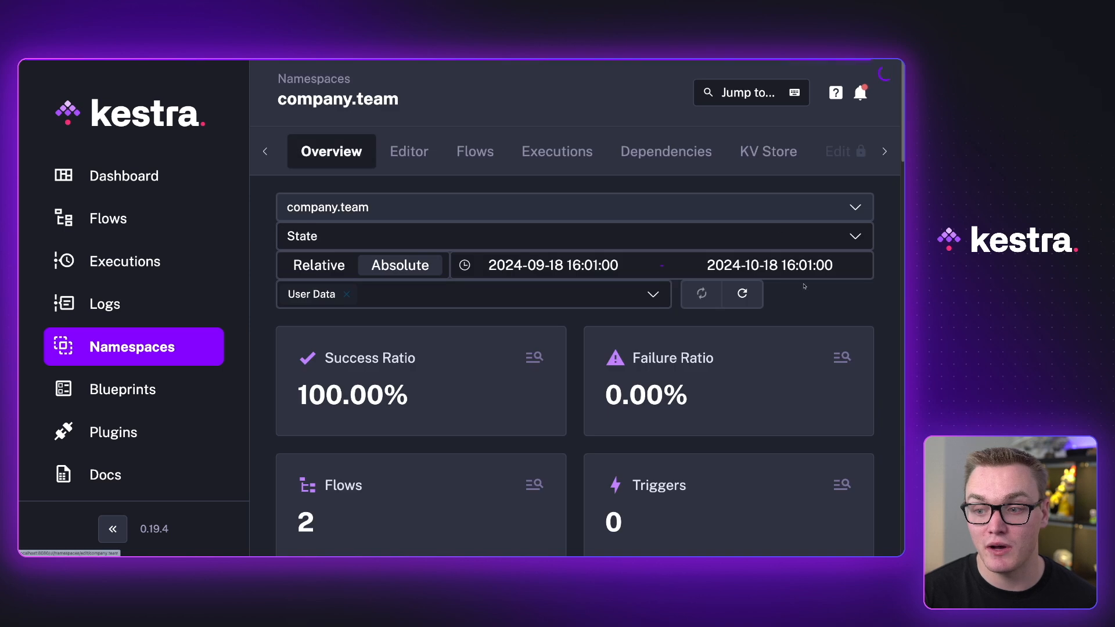
pyautogui.click(768, 151)
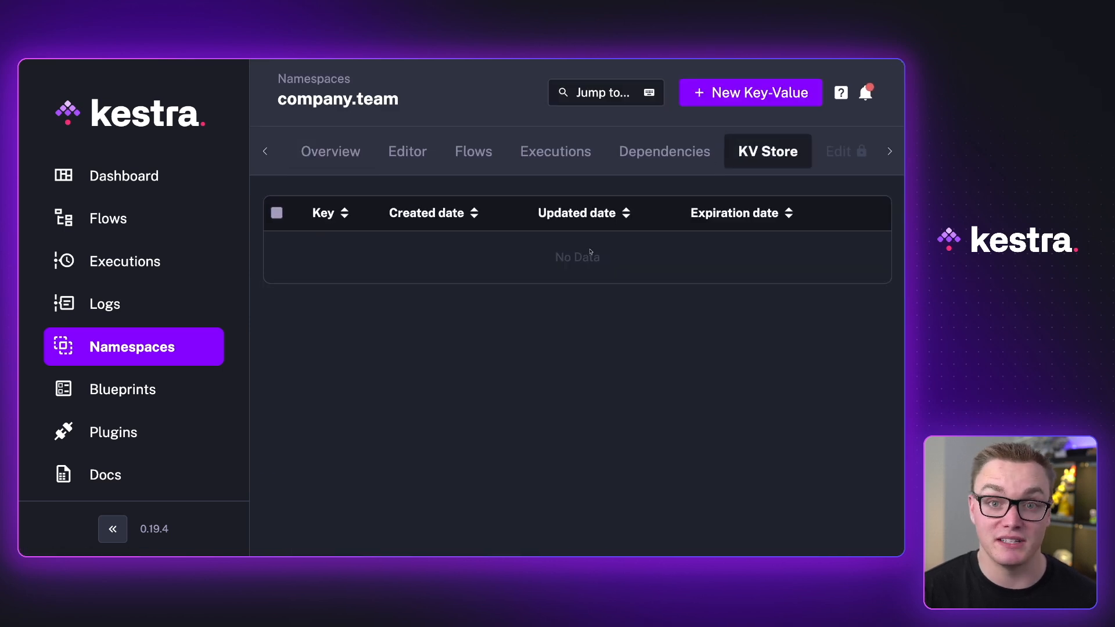